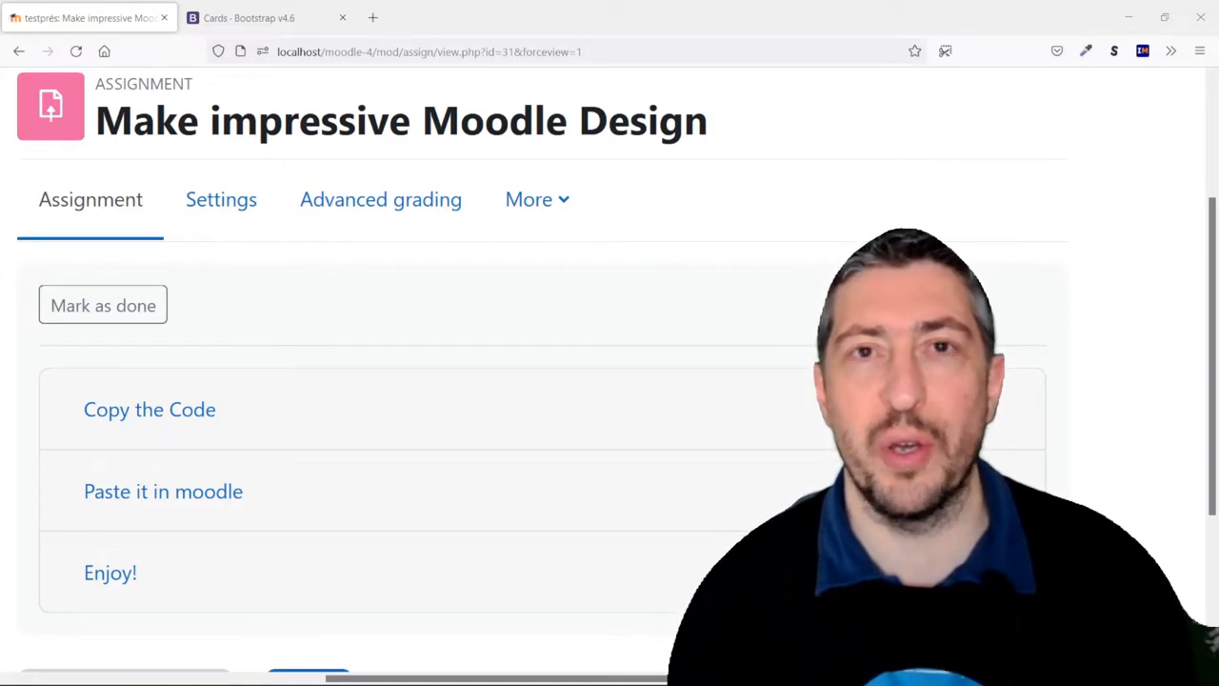
pyautogui.moveTo(11, 410)
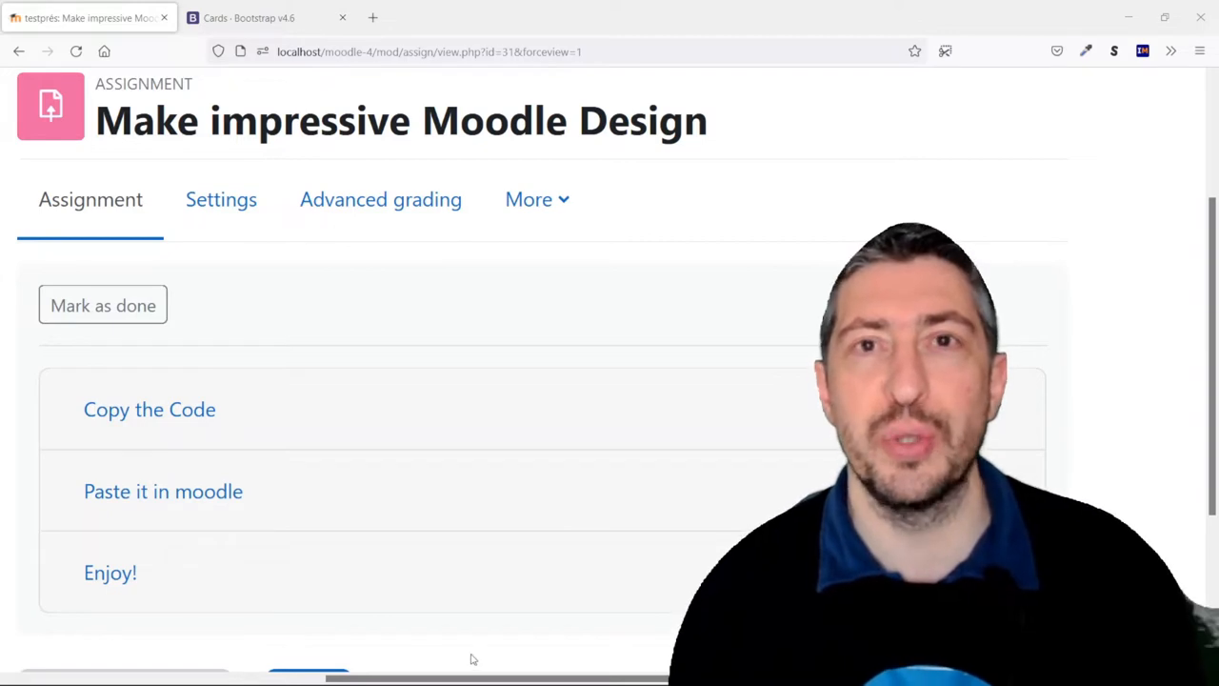
pyautogui.moveTo(314, 425)
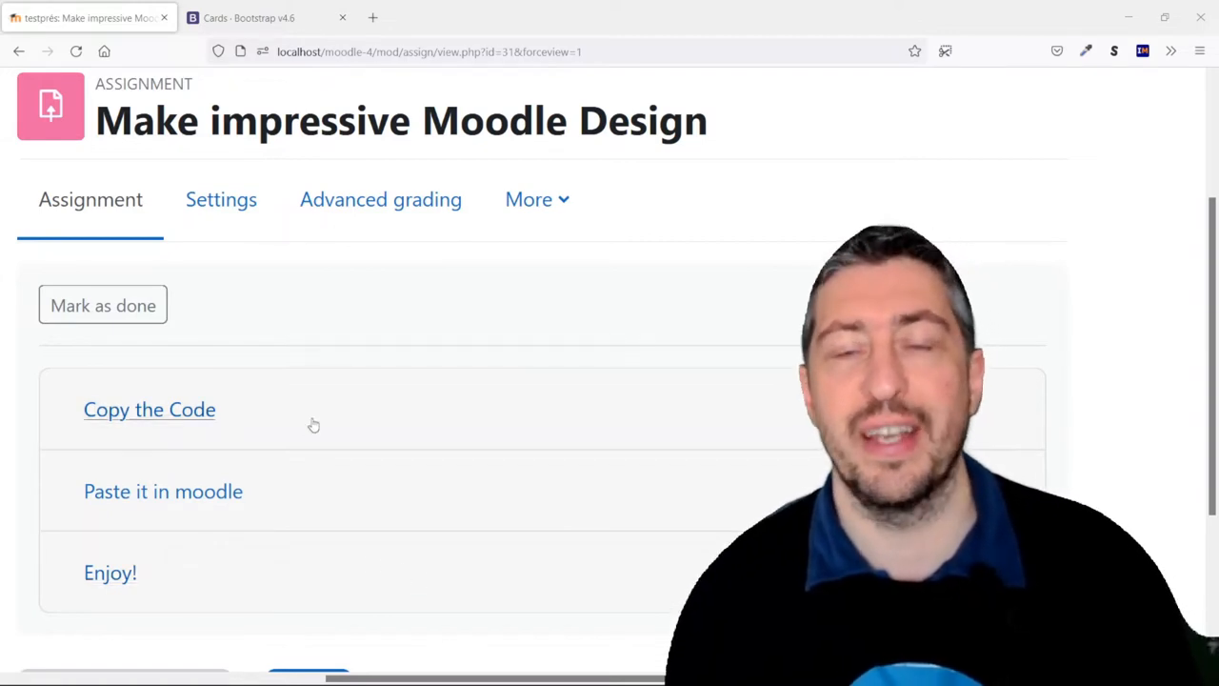
# - Expand the 'Copy the Code' and 'Enjoy!' drawers of the demo assignment's accordion
pyautogui.click(148, 407)
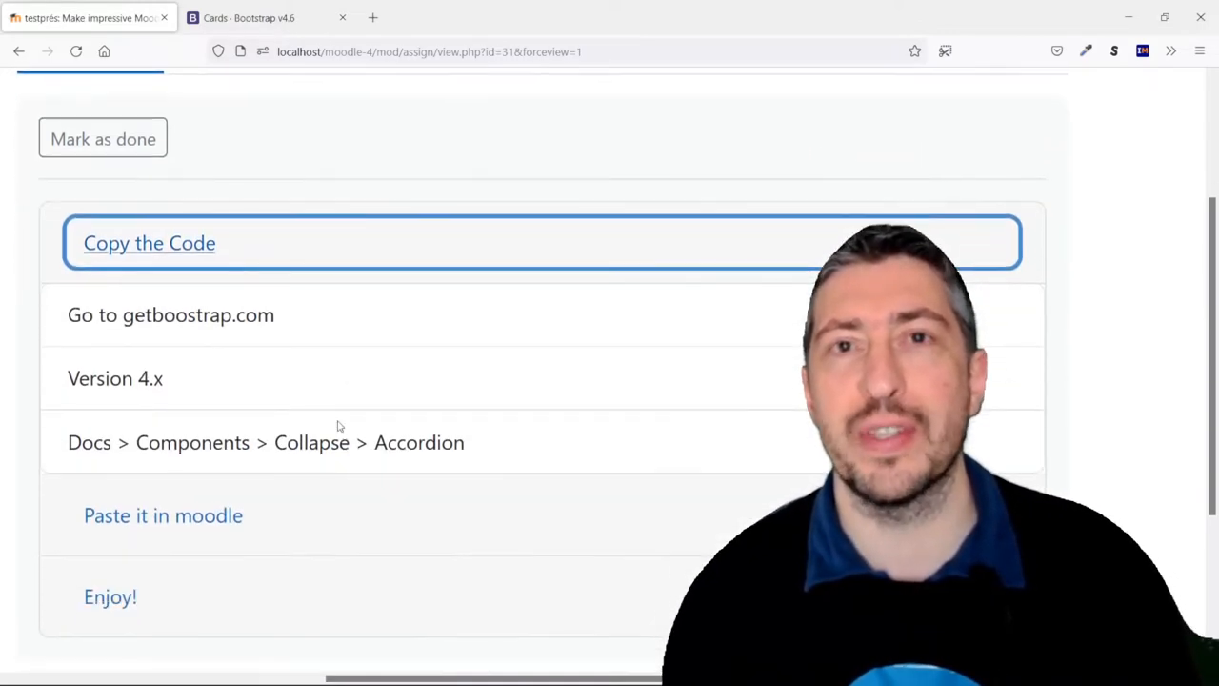
pyautogui.scroll(-3)
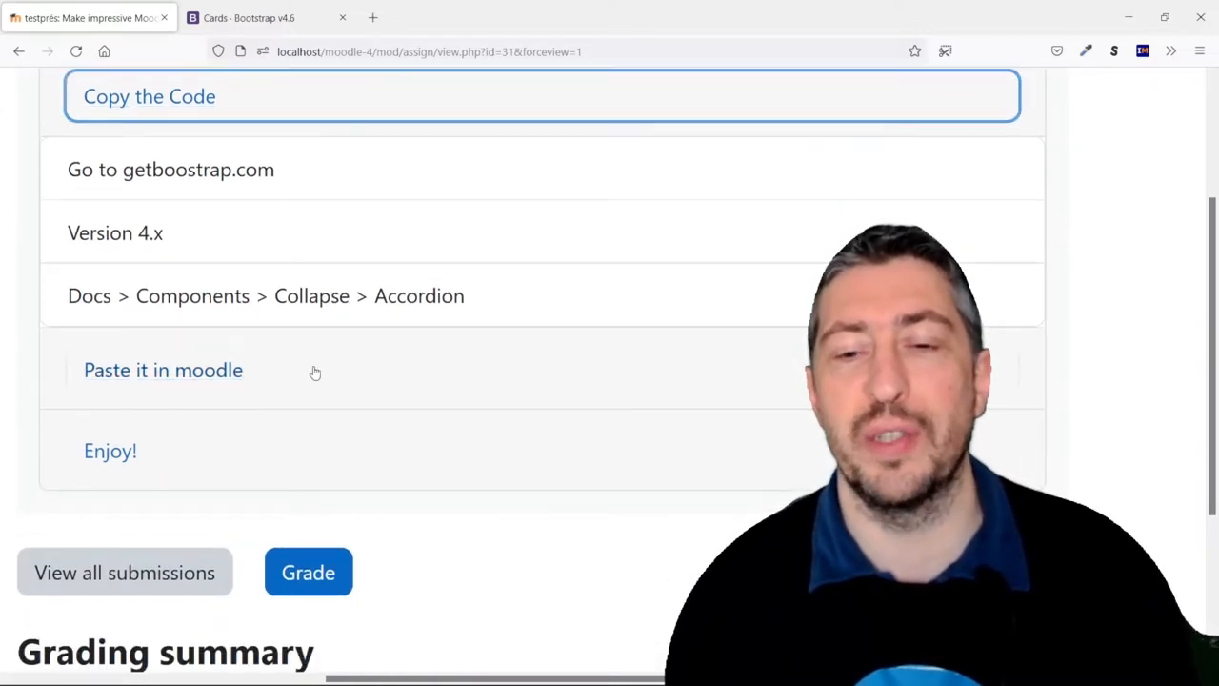
pyautogui.scroll(-3)
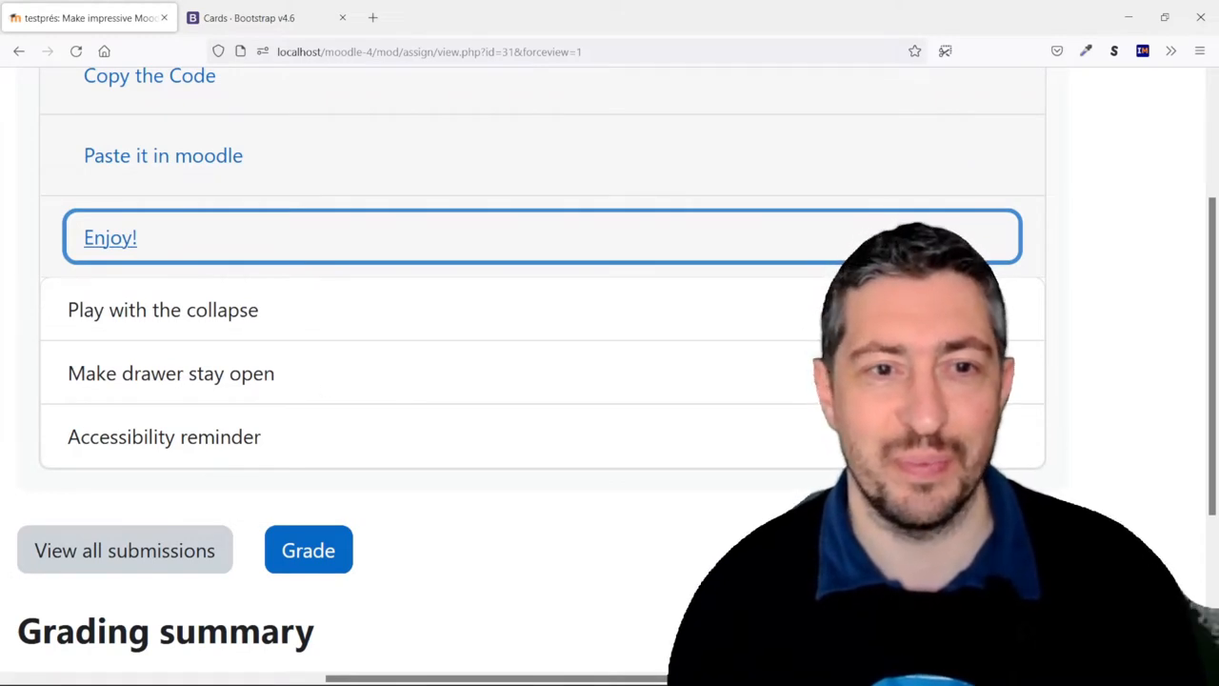
pyautogui.click(267, 17)
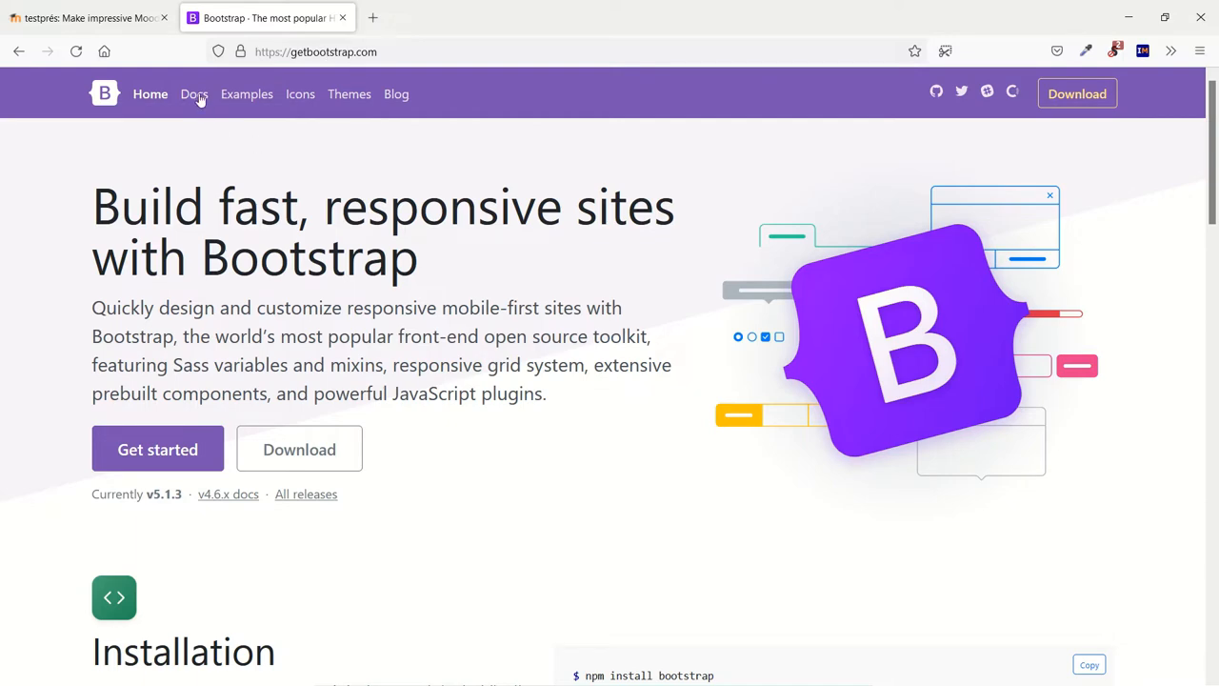
# - Switch the Bootstrap Docs introduction to version v4.6.x and scroll the sidebar toward Components
pyautogui.click(194, 94)
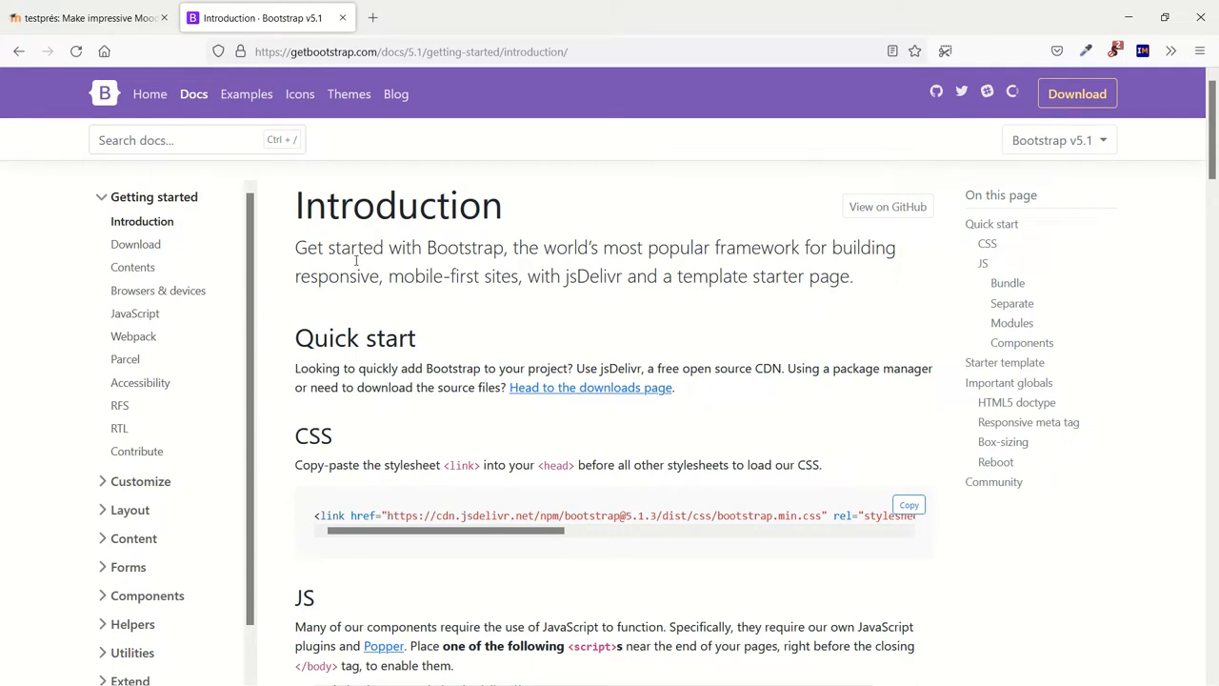
pyautogui.moveTo(948, 164)
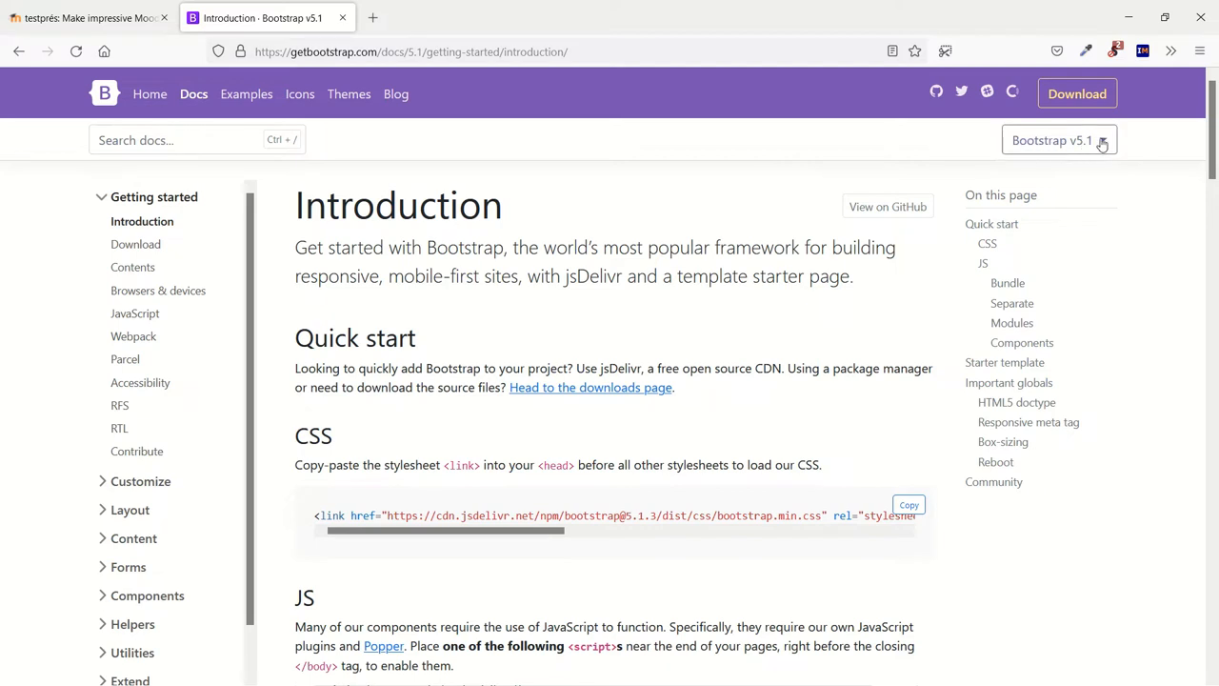
pyautogui.click(1057, 141)
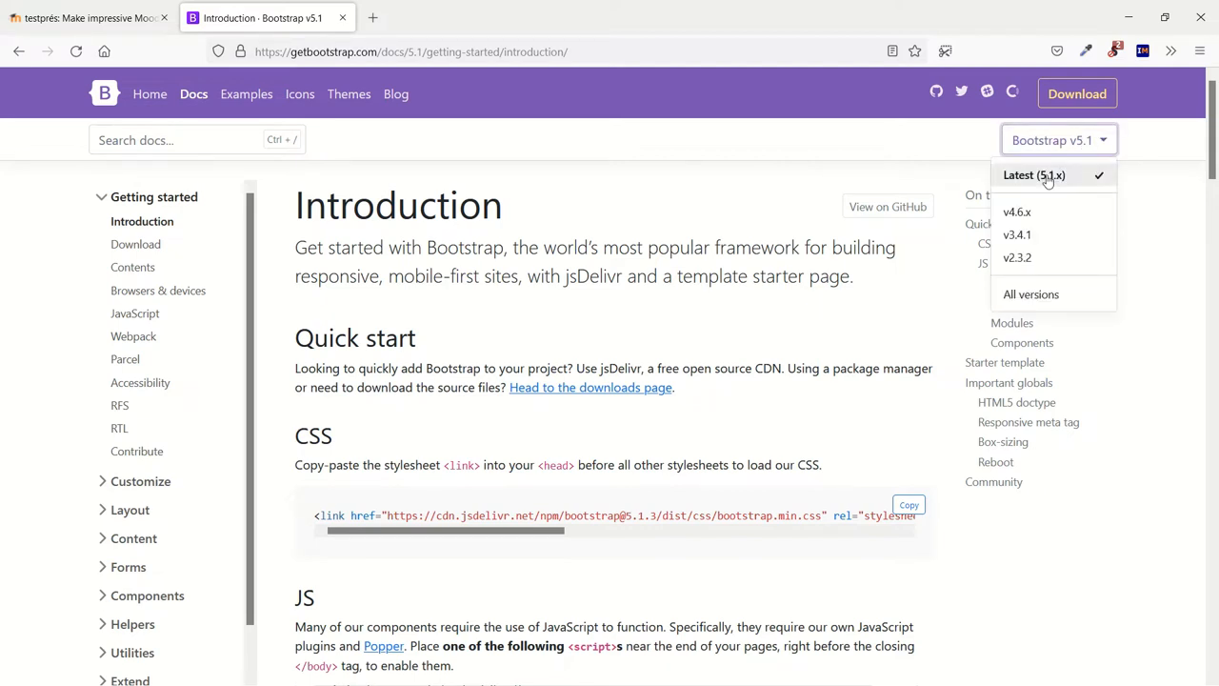
pyautogui.click(1016, 211)
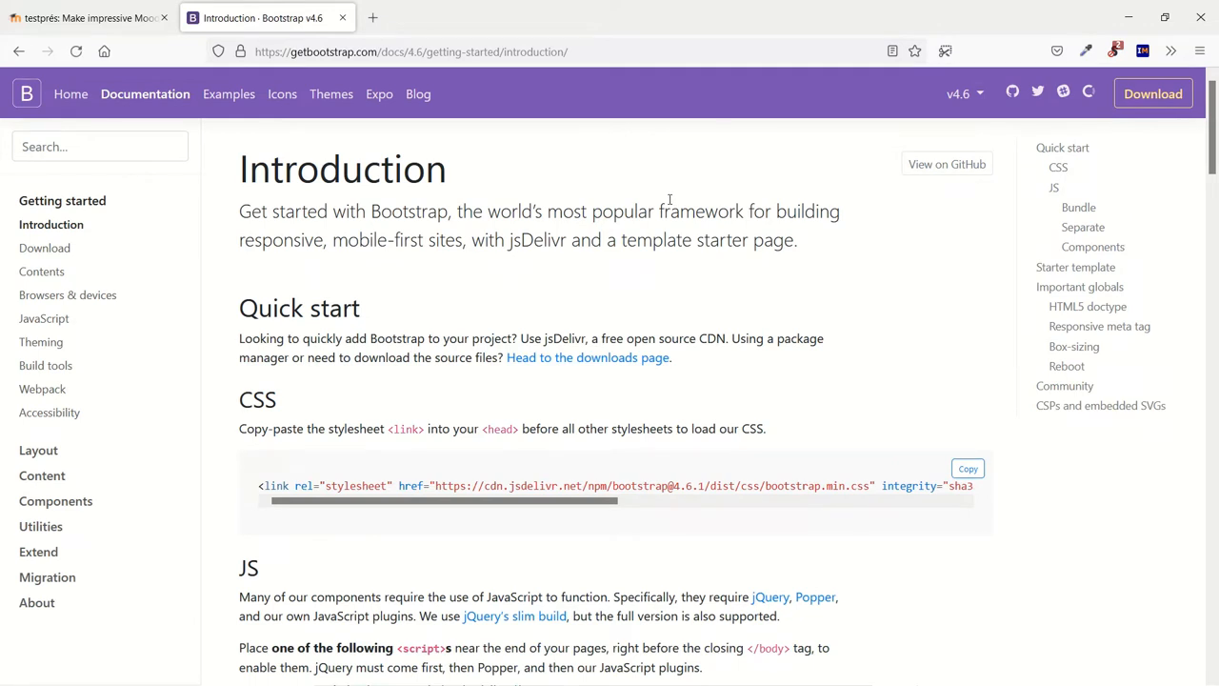
pyautogui.moveTo(146, 331)
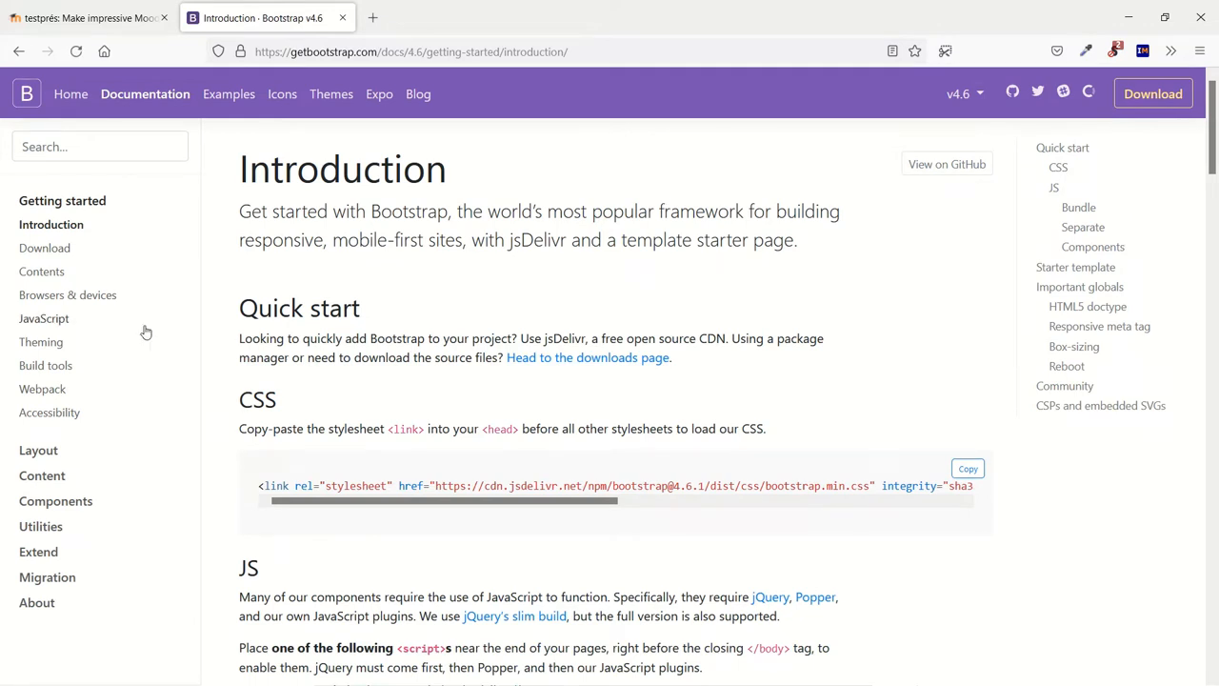
pyautogui.scroll(-3)
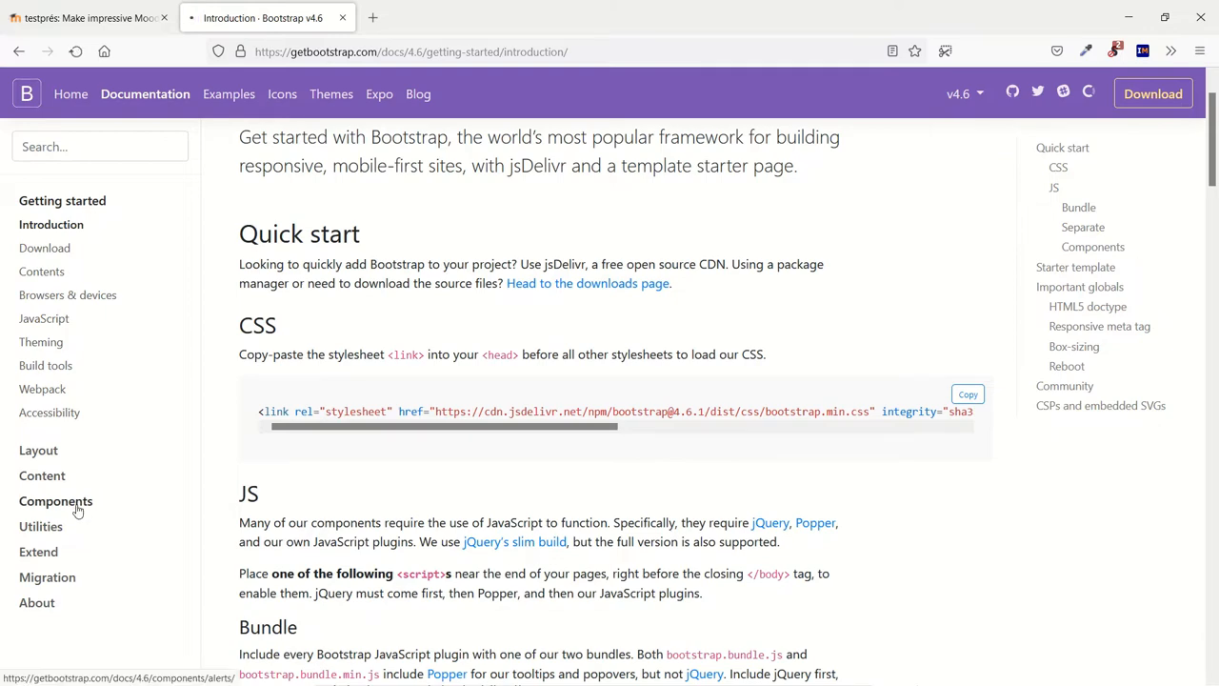
# - Copy the Accordion example code from the Collapse component page and return to the Moodle course
pyautogui.click(55, 498)
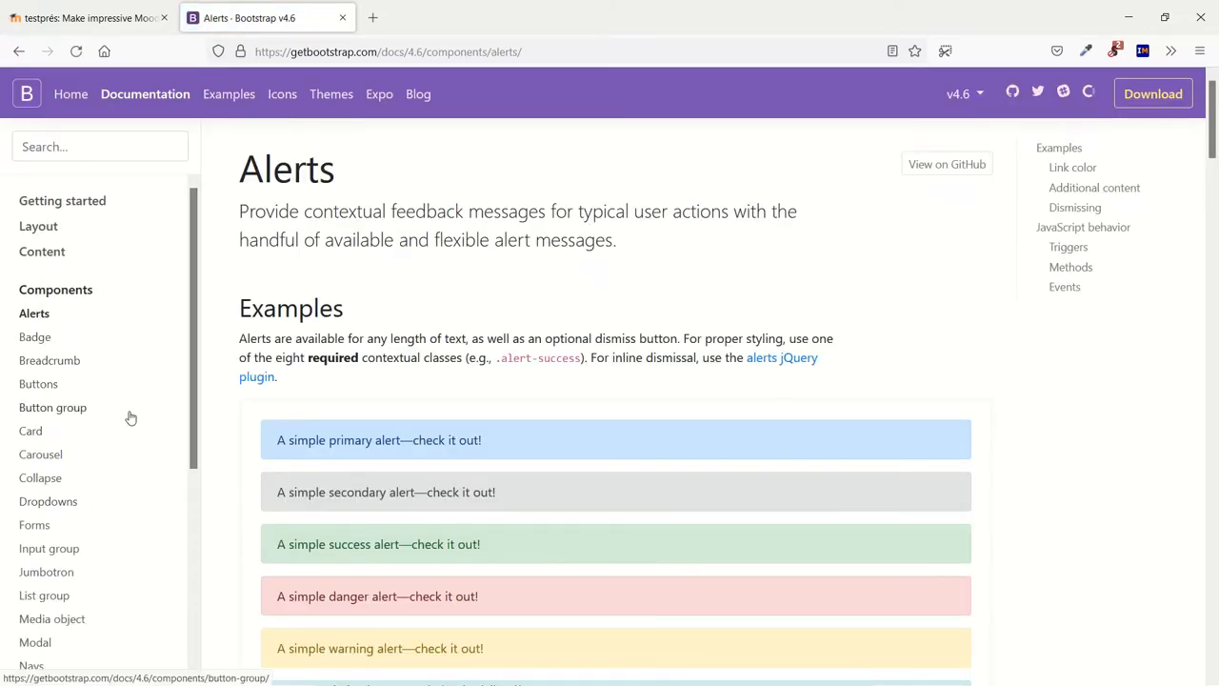
pyautogui.click(40, 476)
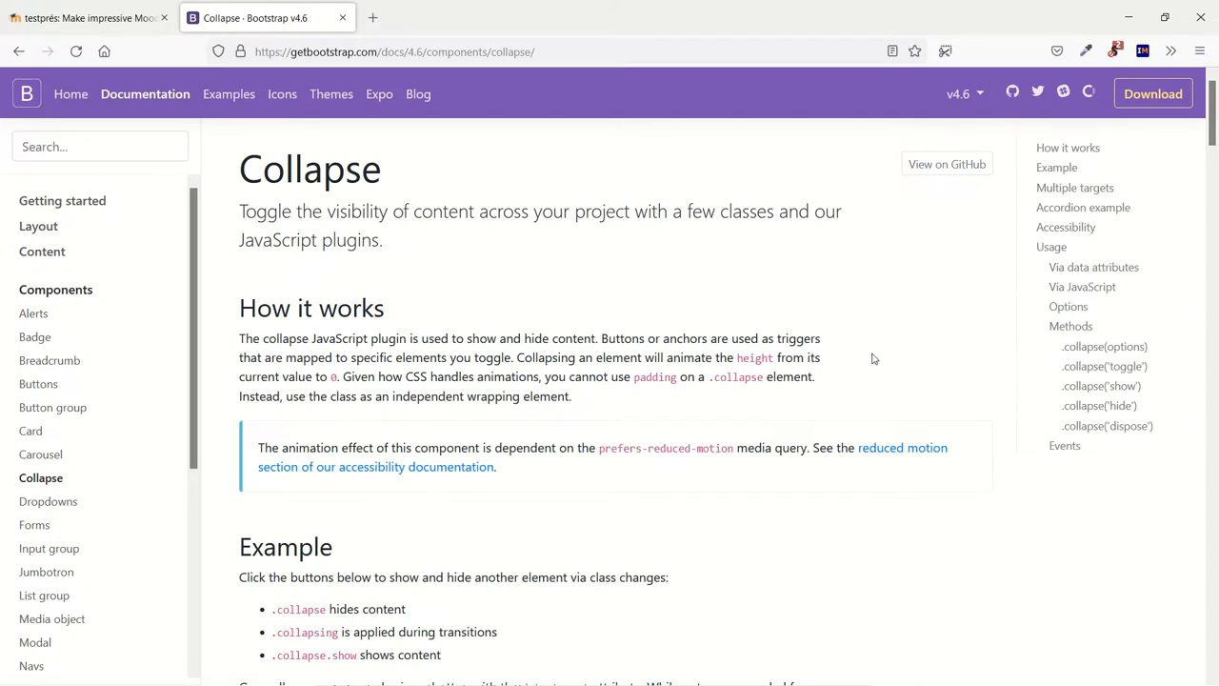
pyautogui.scroll(-3)
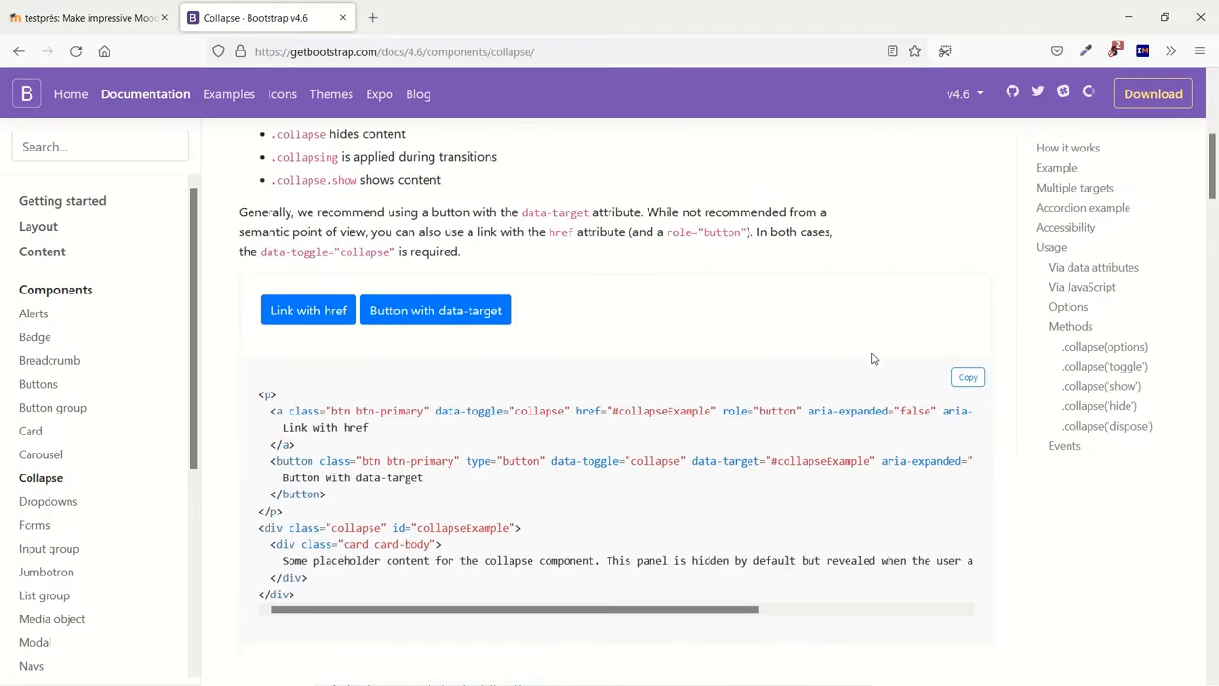
pyautogui.scroll(-3)
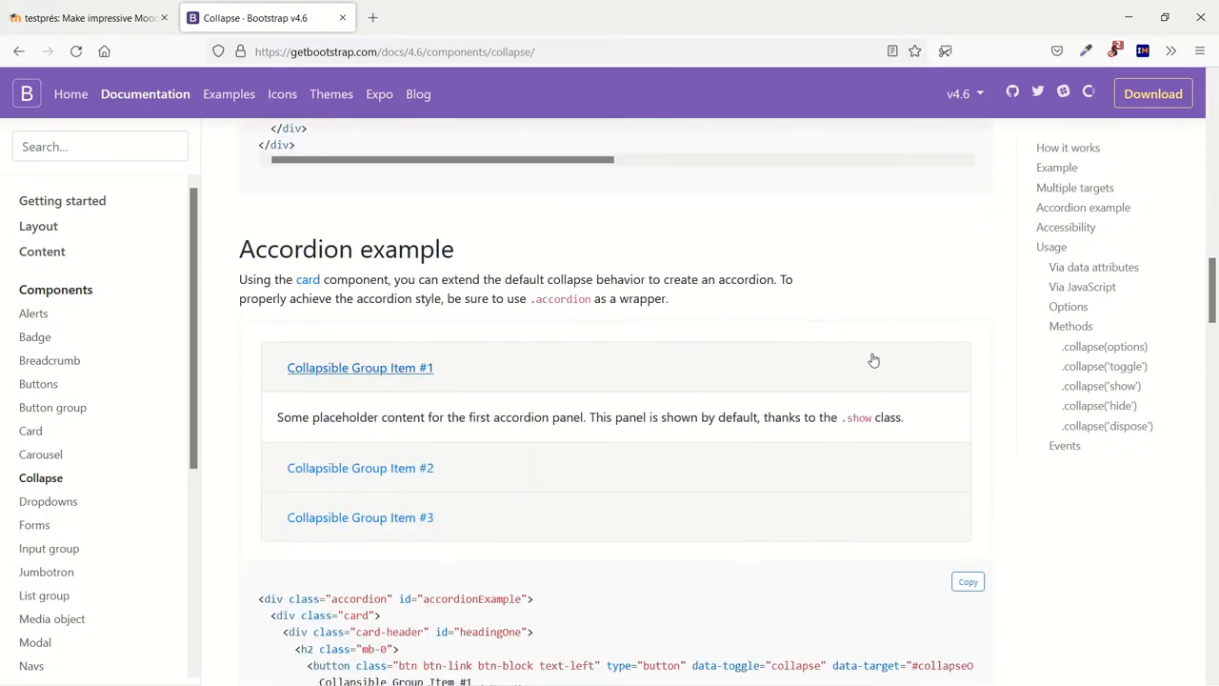
pyautogui.scroll(-3)
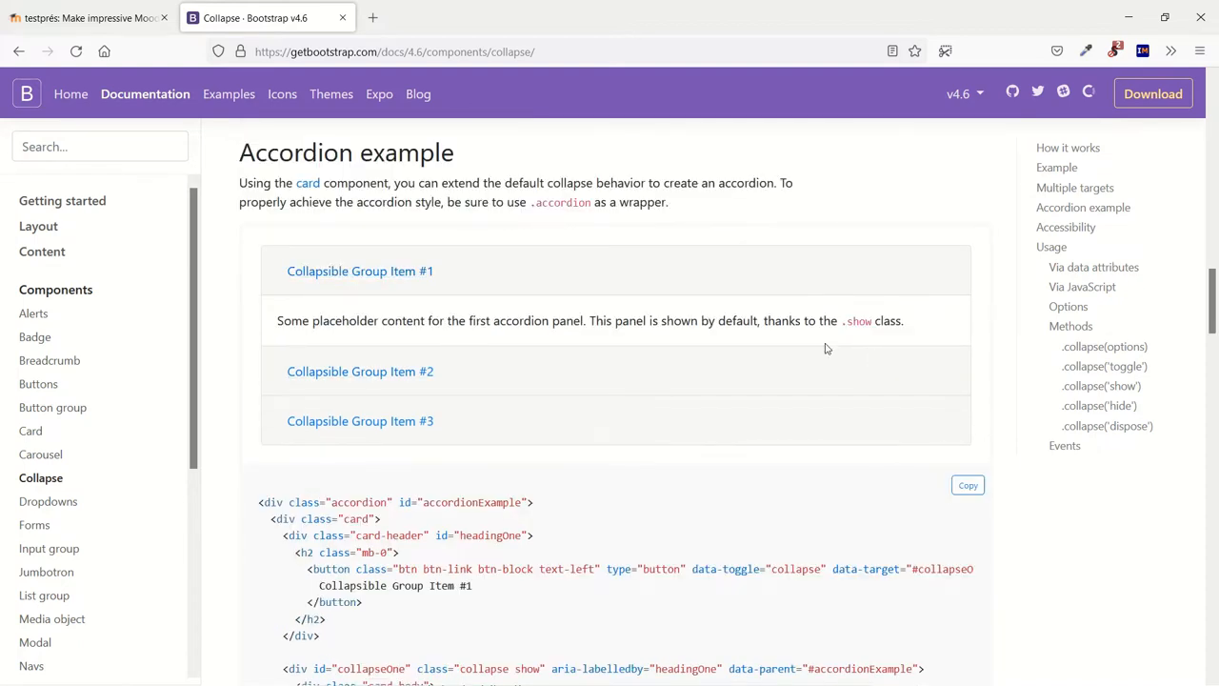
pyautogui.scroll(-3)
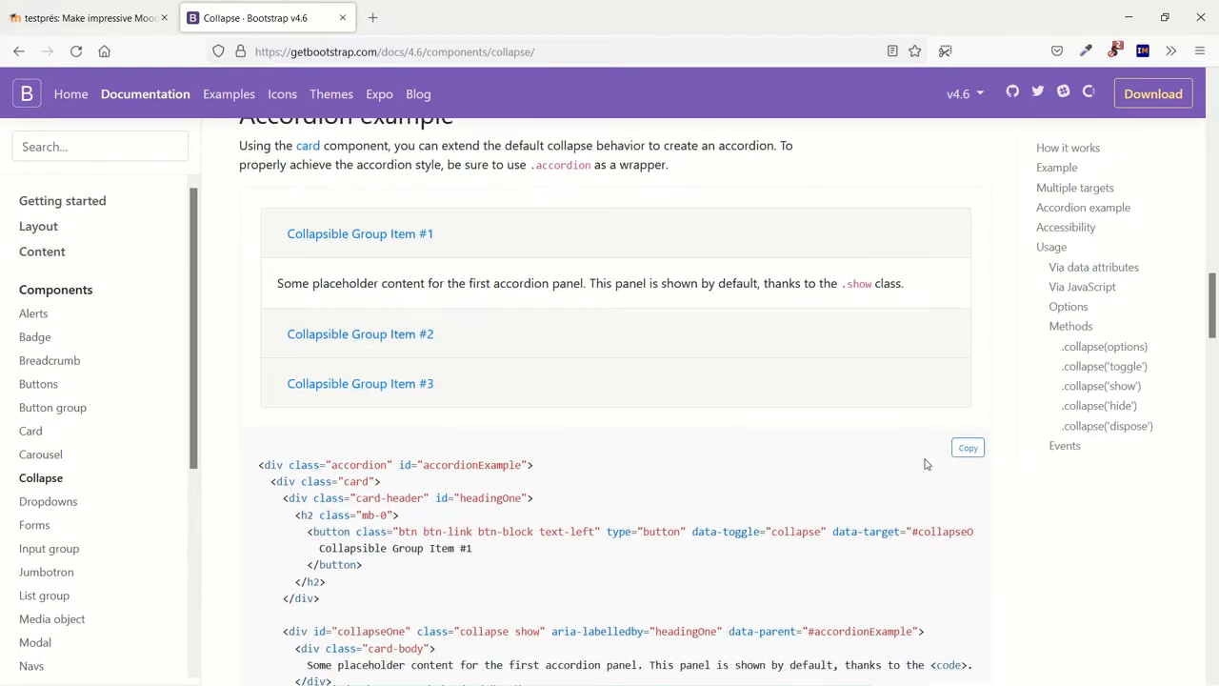
pyautogui.click(967, 448)
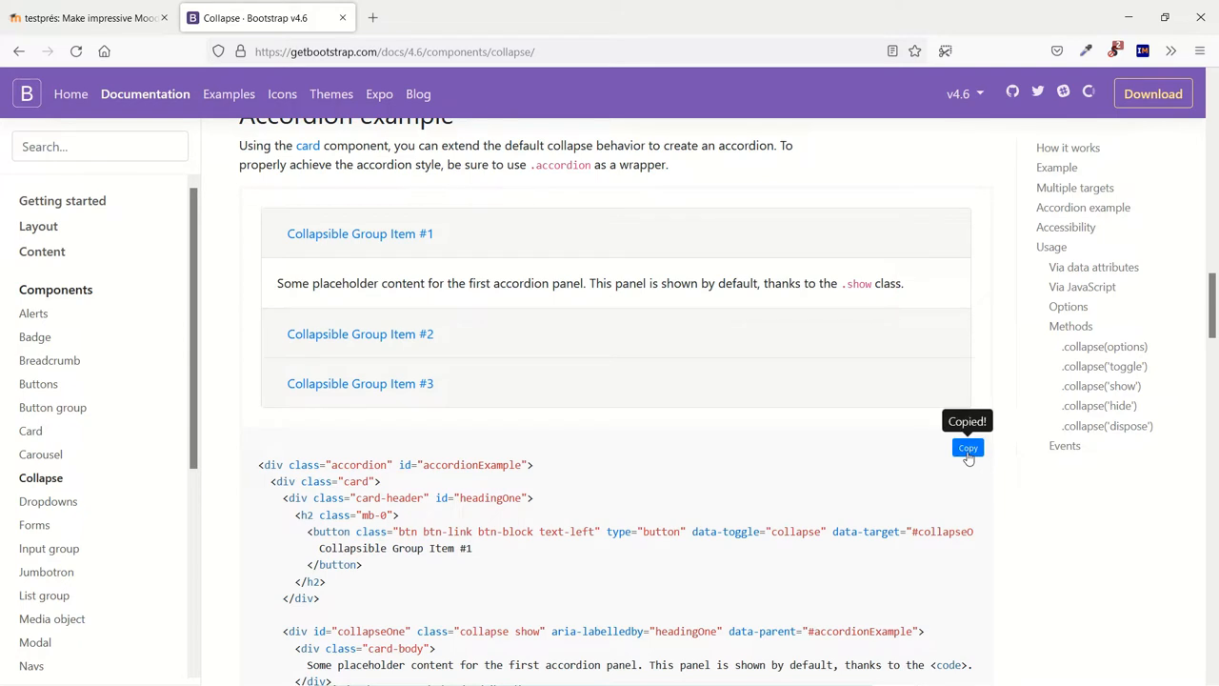
pyautogui.moveTo(720, 486)
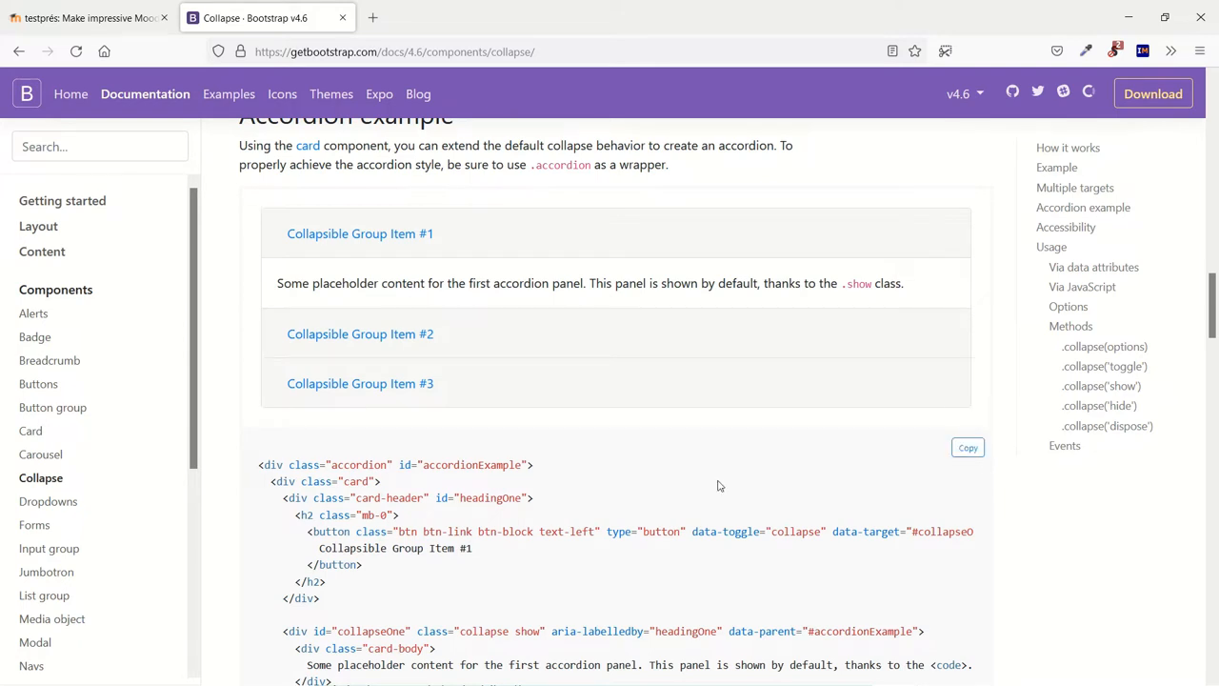
pyautogui.click(88, 18)
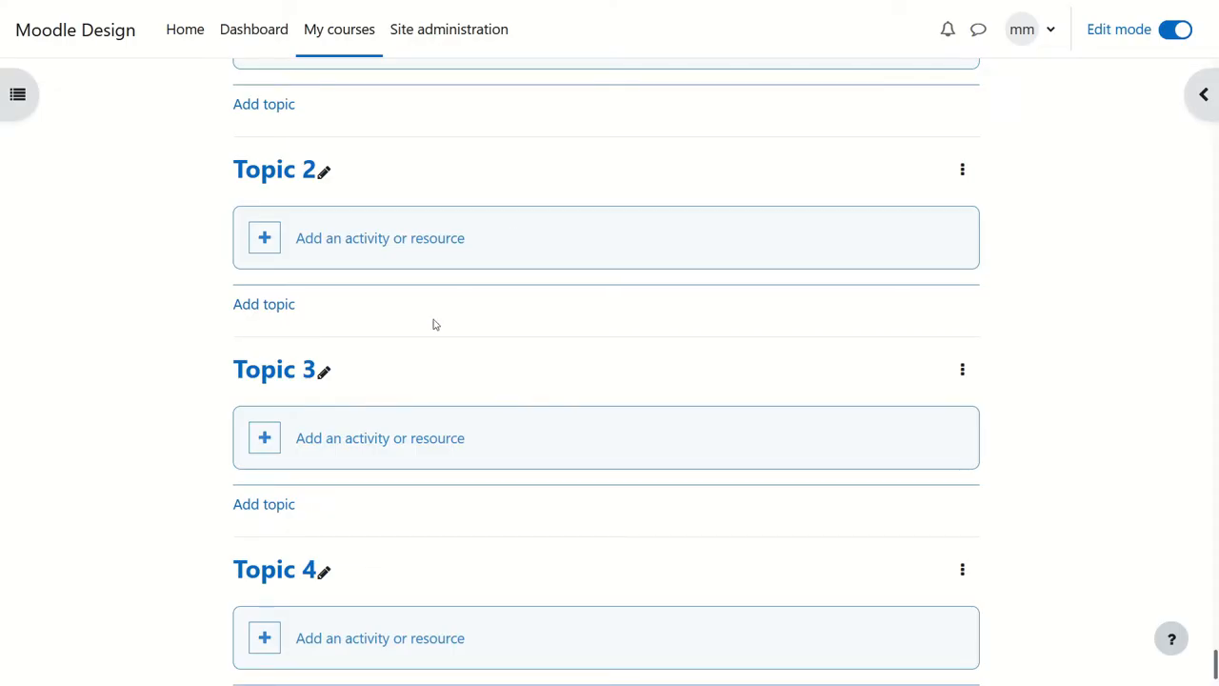
pyautogui.moveTo(381, 445)
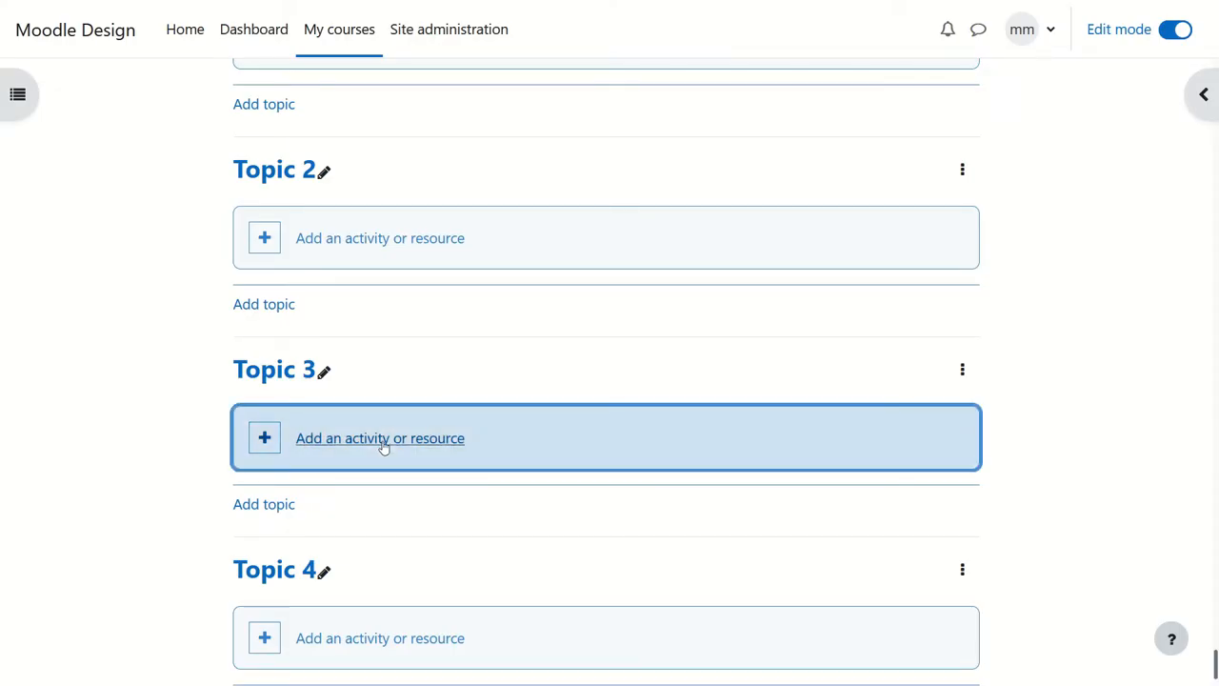
# - Add a new assignment to Topic 3 named 'test' and move to its empty Description editor
pyautogui.click(379, 436)
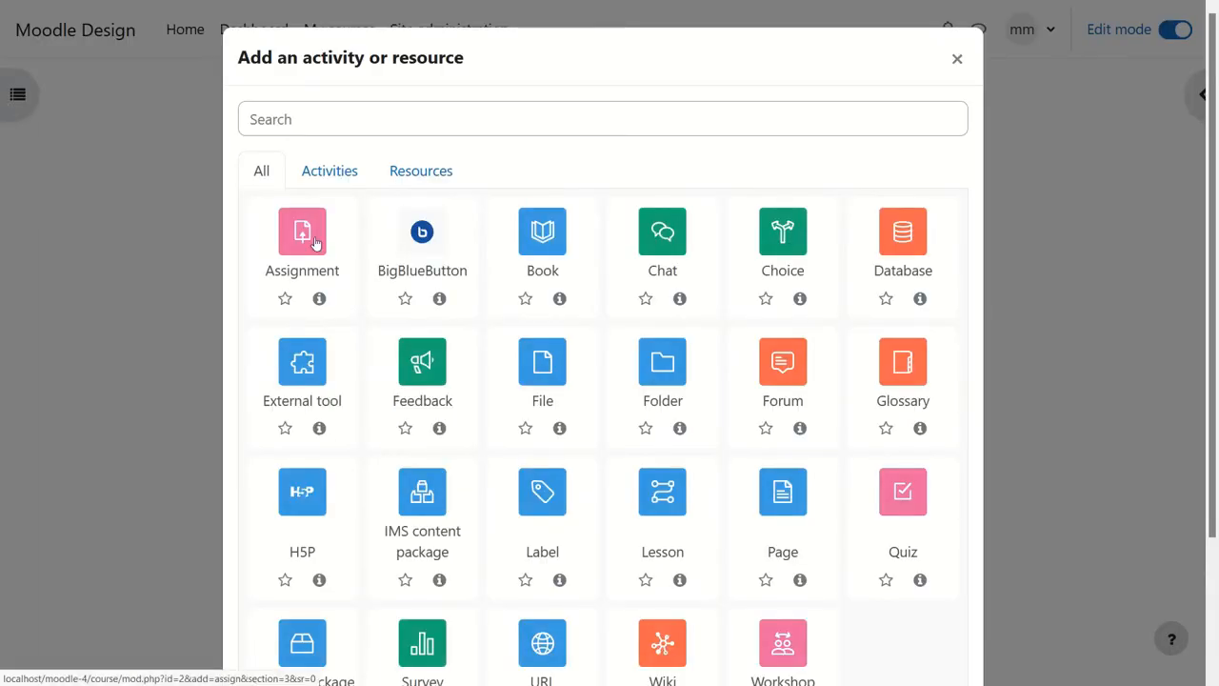
pyautogui.click(301, 232)
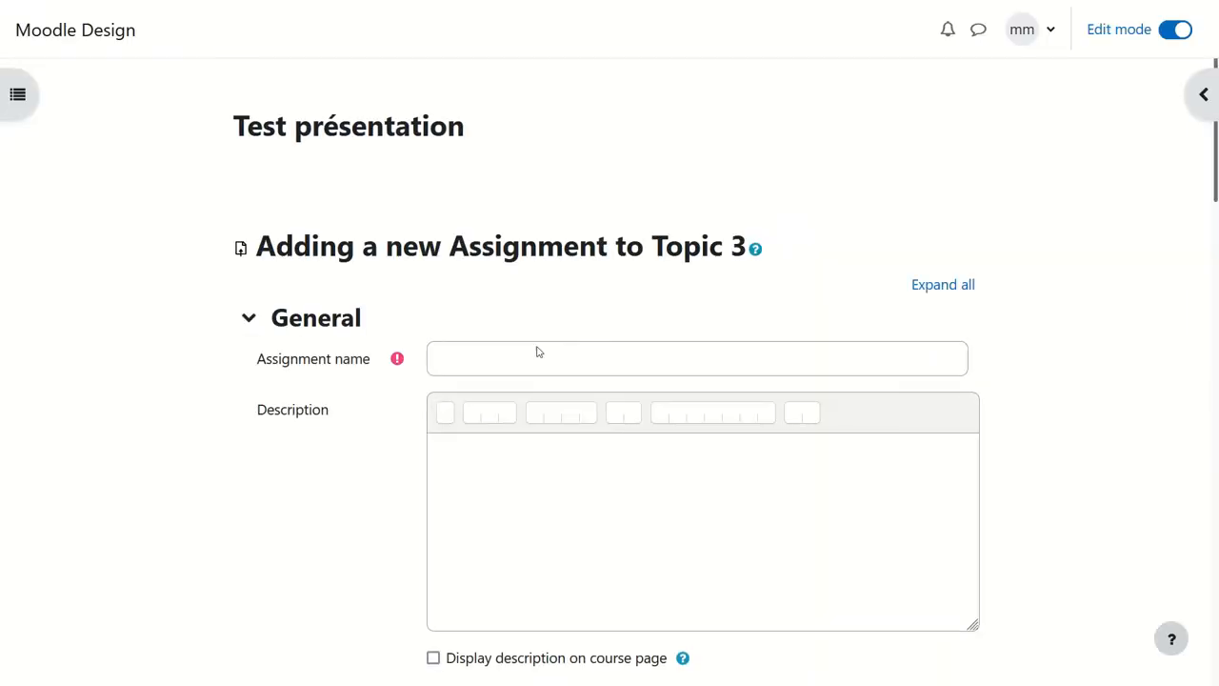
pyautogui.write('test')
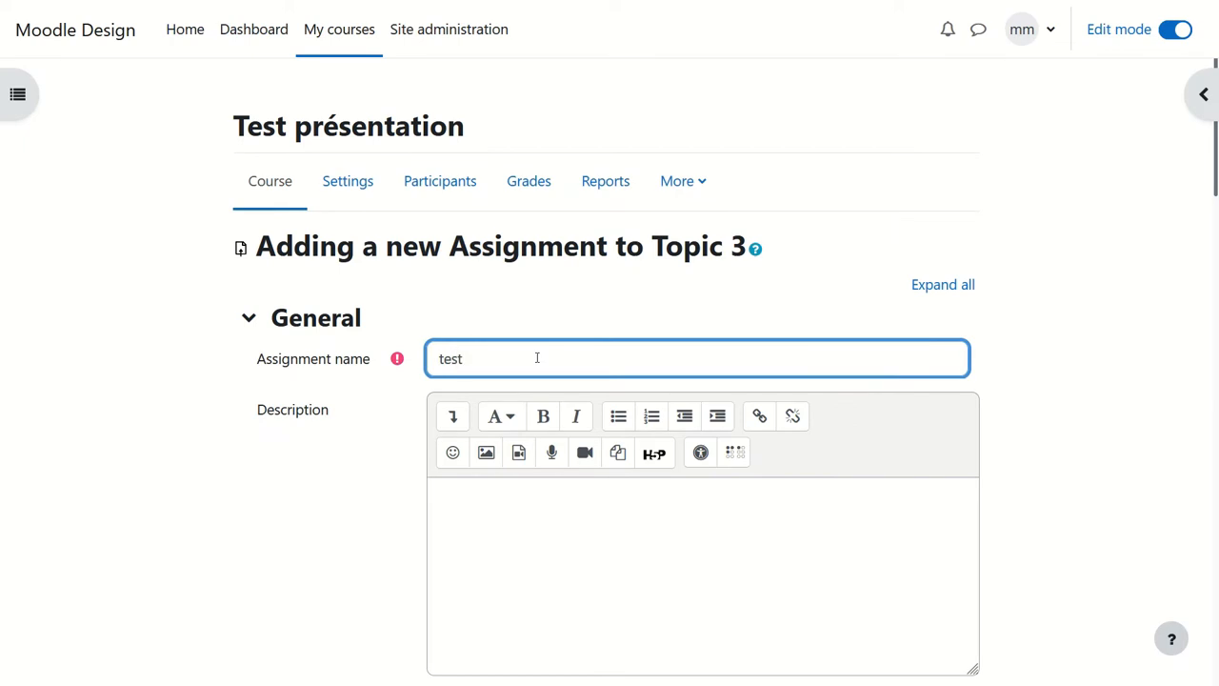
pyautogui.scroll(-3)
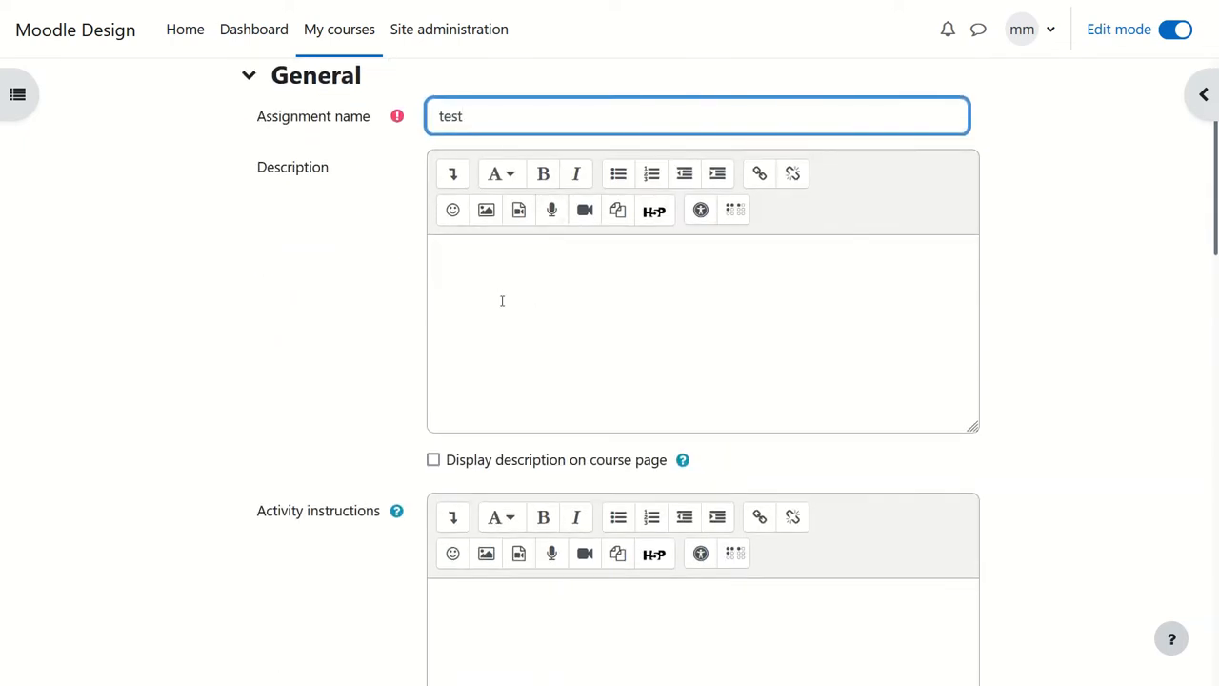
pyautogui.moveTo(438, 240)
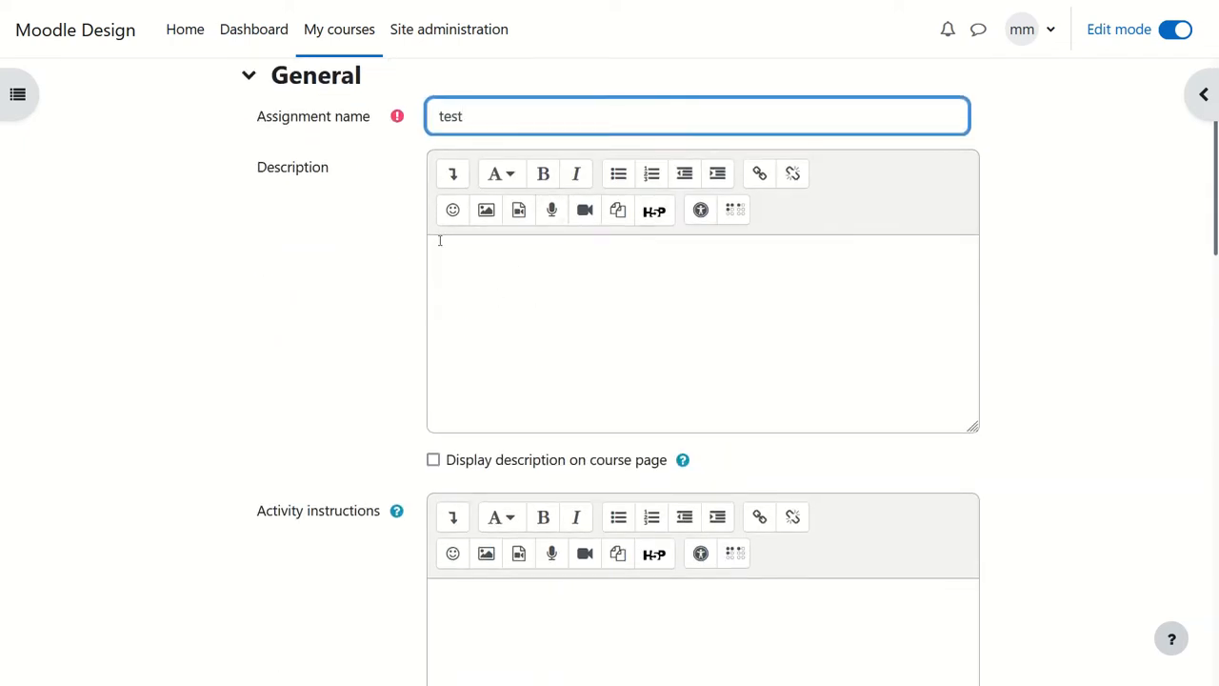
# - Paste the copied accordion markup into the description's HTML source view
pyautogui.click(453, 174)
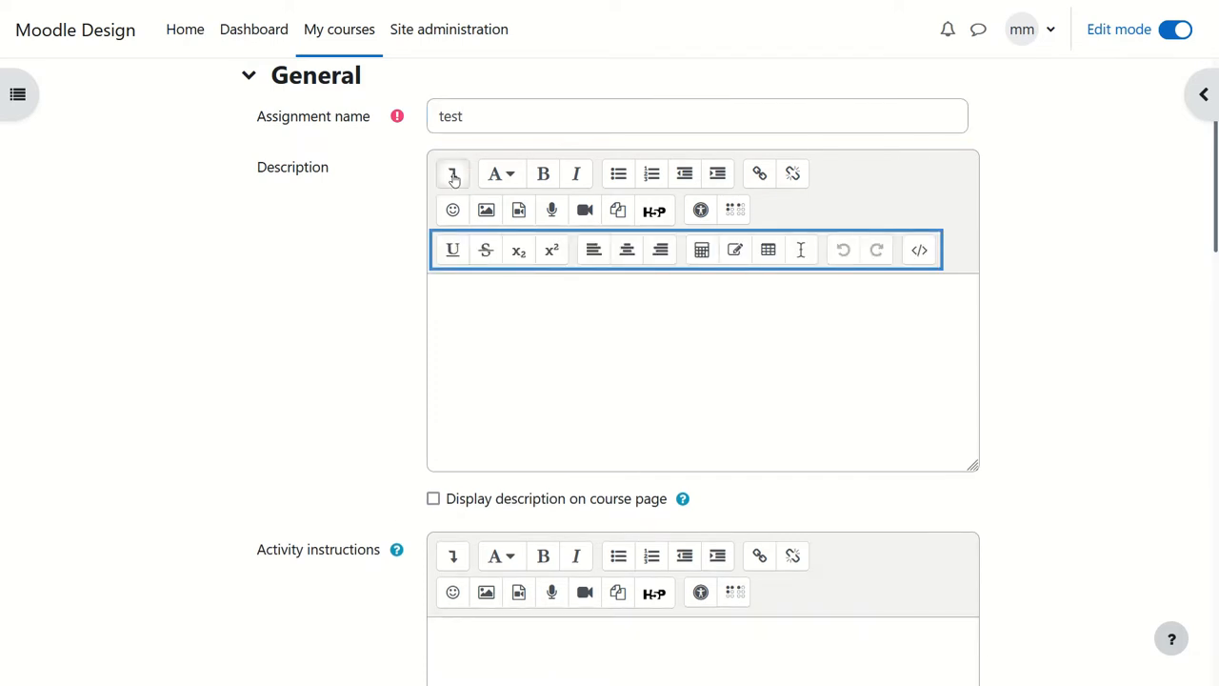
pyautogui.moveTo(918, 249)
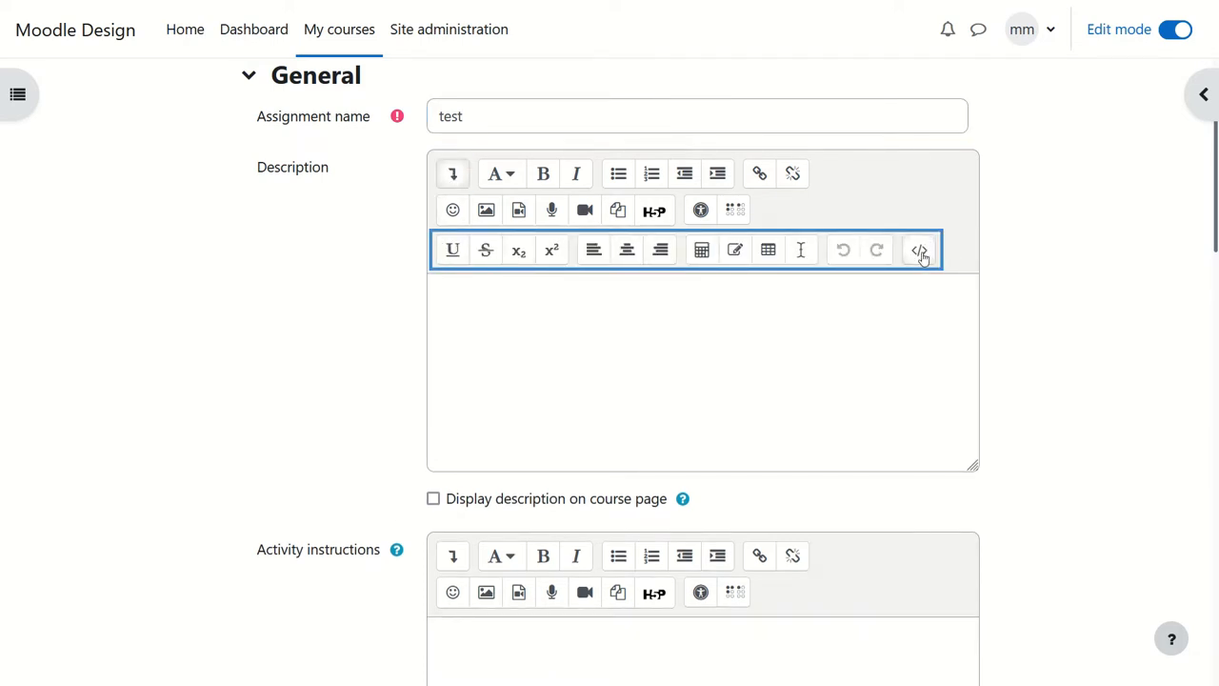
pyautogui.moveTo(918, 250)
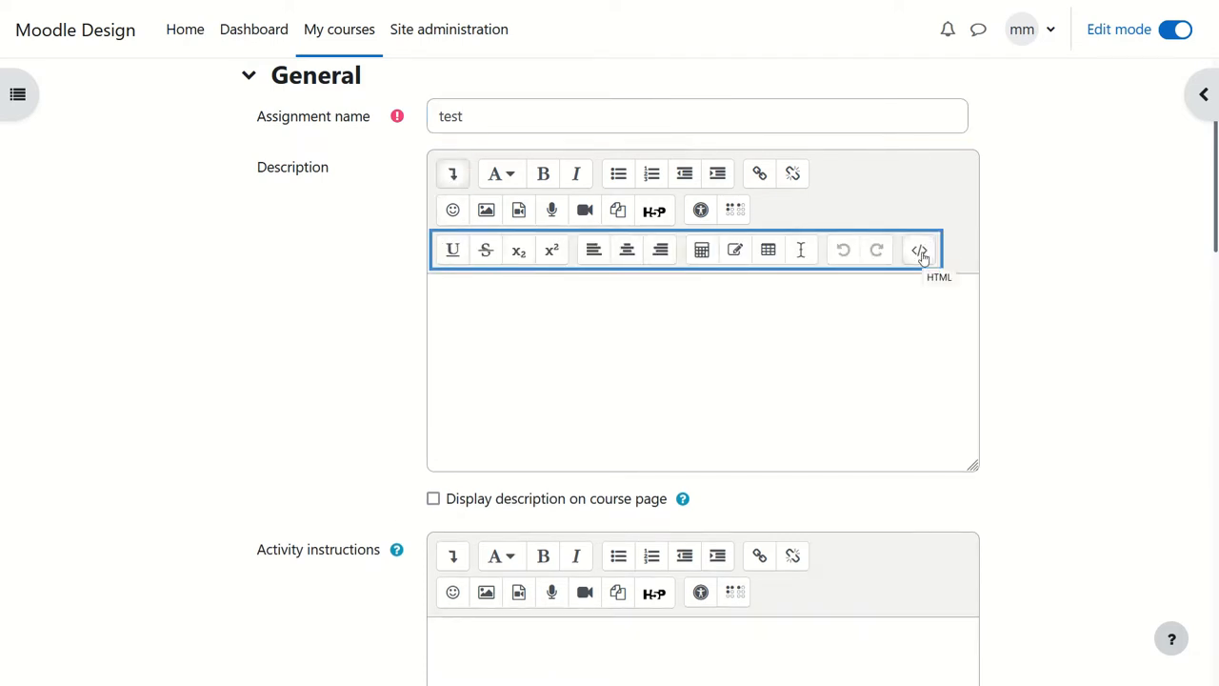
pyautogui.click(918, 249)
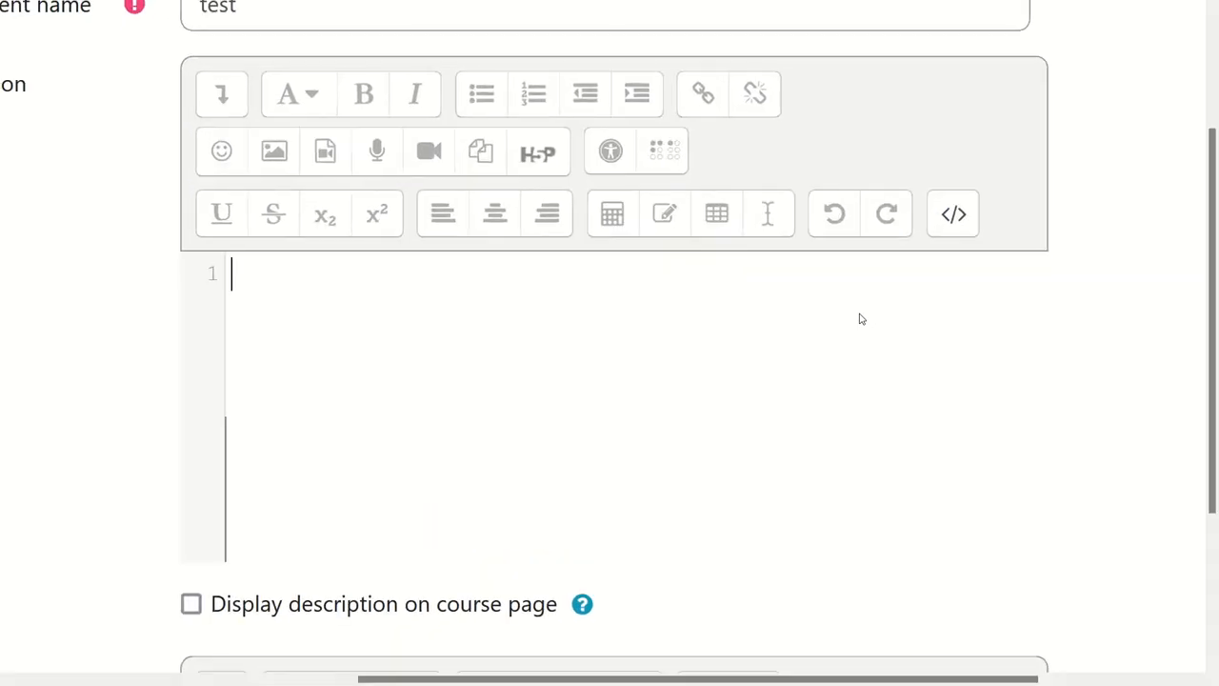
pyautogui.click(952, 213)
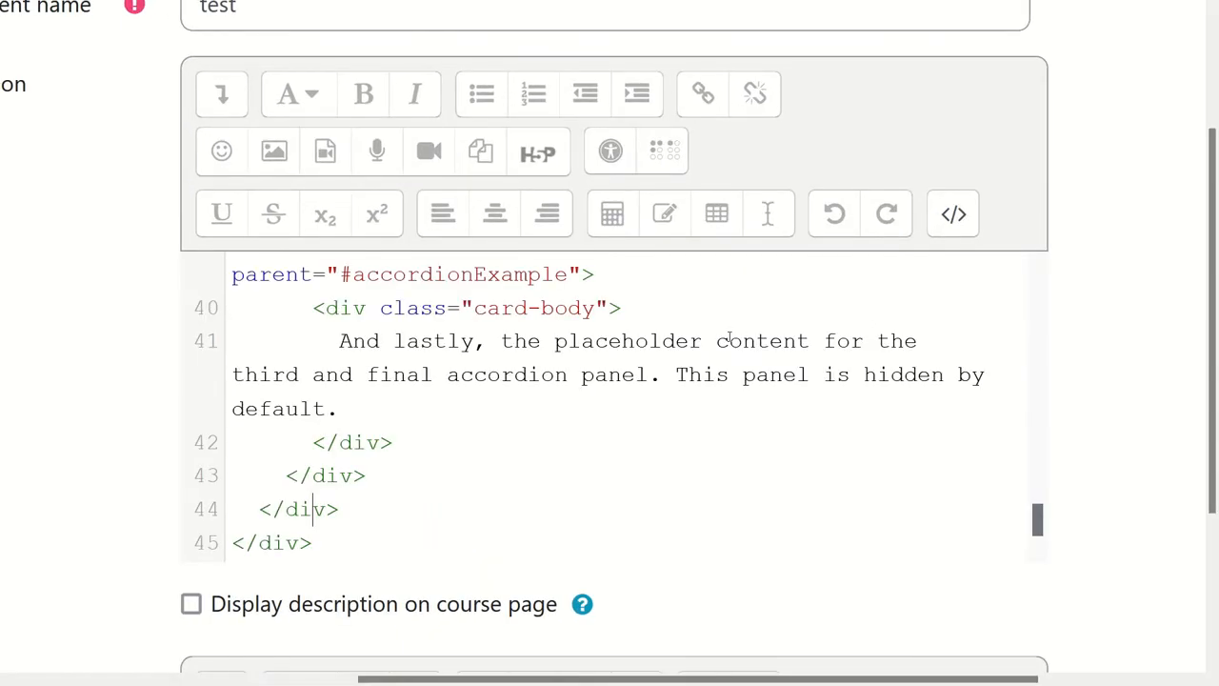
pyautogui.moveTo(911, 235)
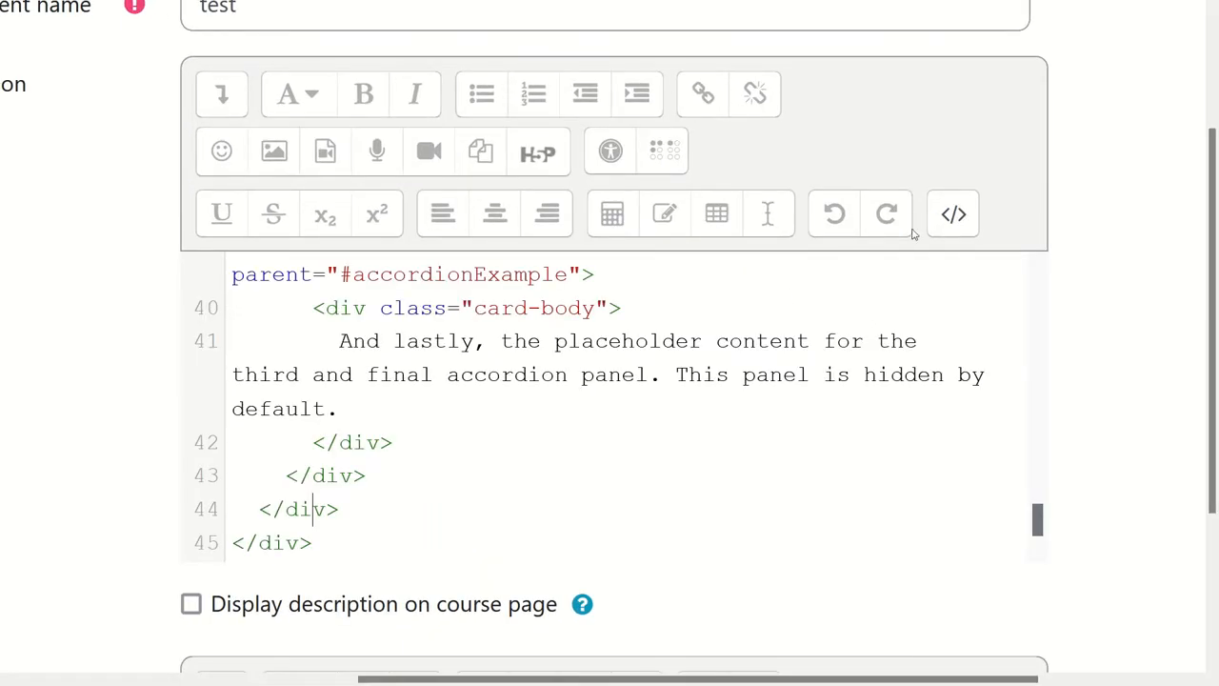
# - Test the rendered accordion drawers and replace the first panel text with 'sdmklifq msdlkfq jm'
pyautogui.click(952, 213)
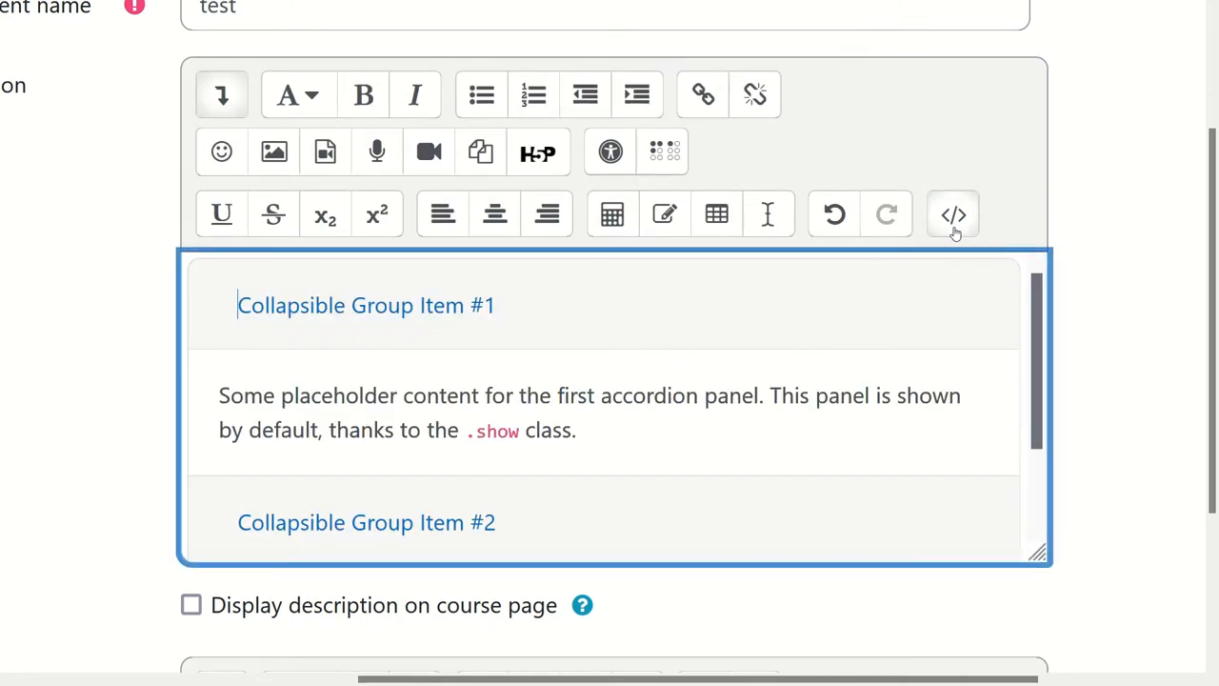
pyautogui.moveTo(486, 305)
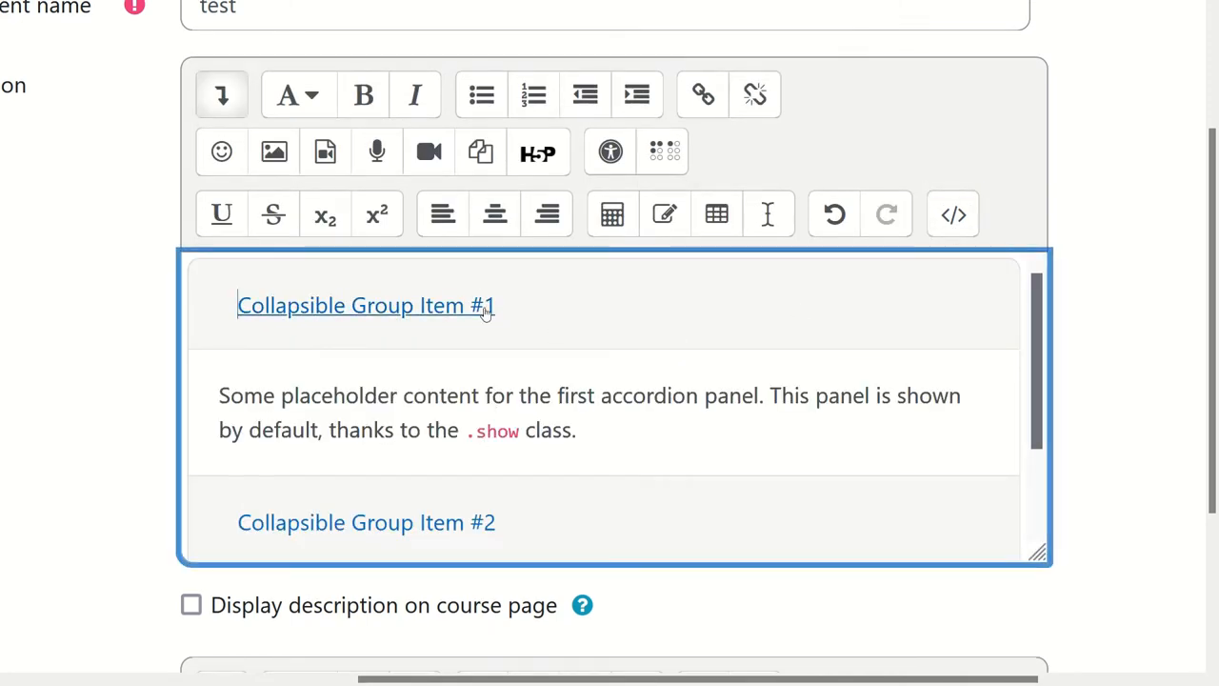
pyautogui.click(365, 304)
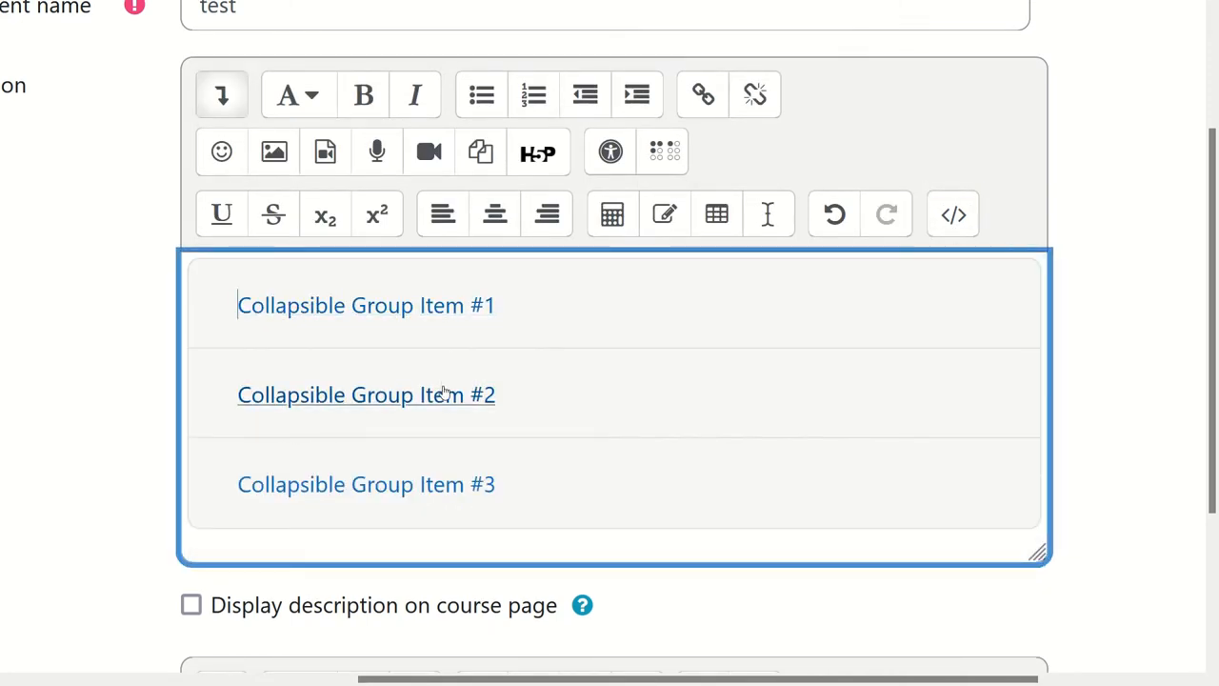
pyautogui.click(366, 394)
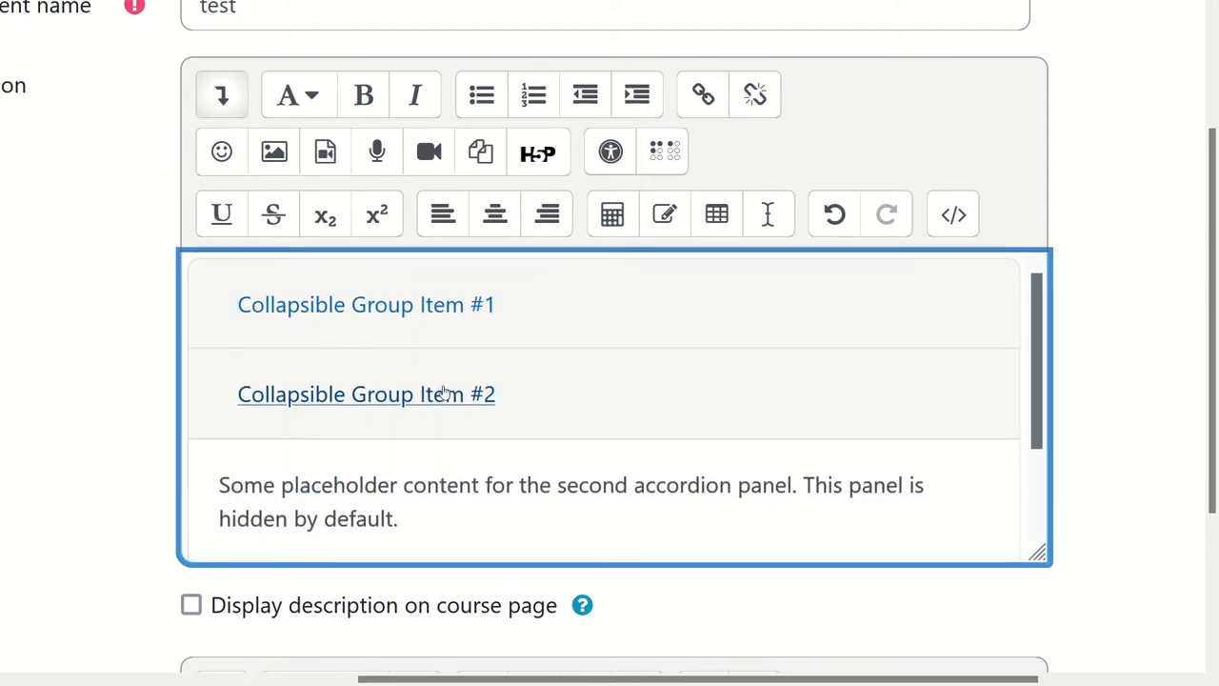
pyautogui.click(366, 305)
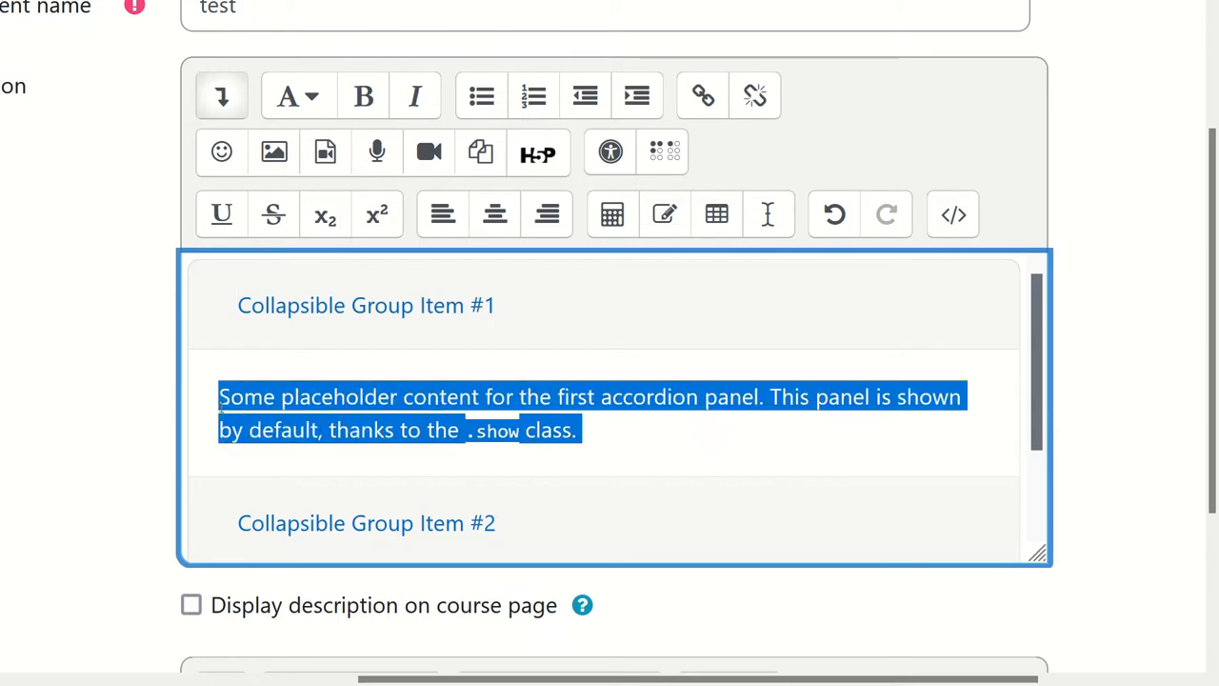
pyautogui.write('sdmklifq msdlkfq jm')
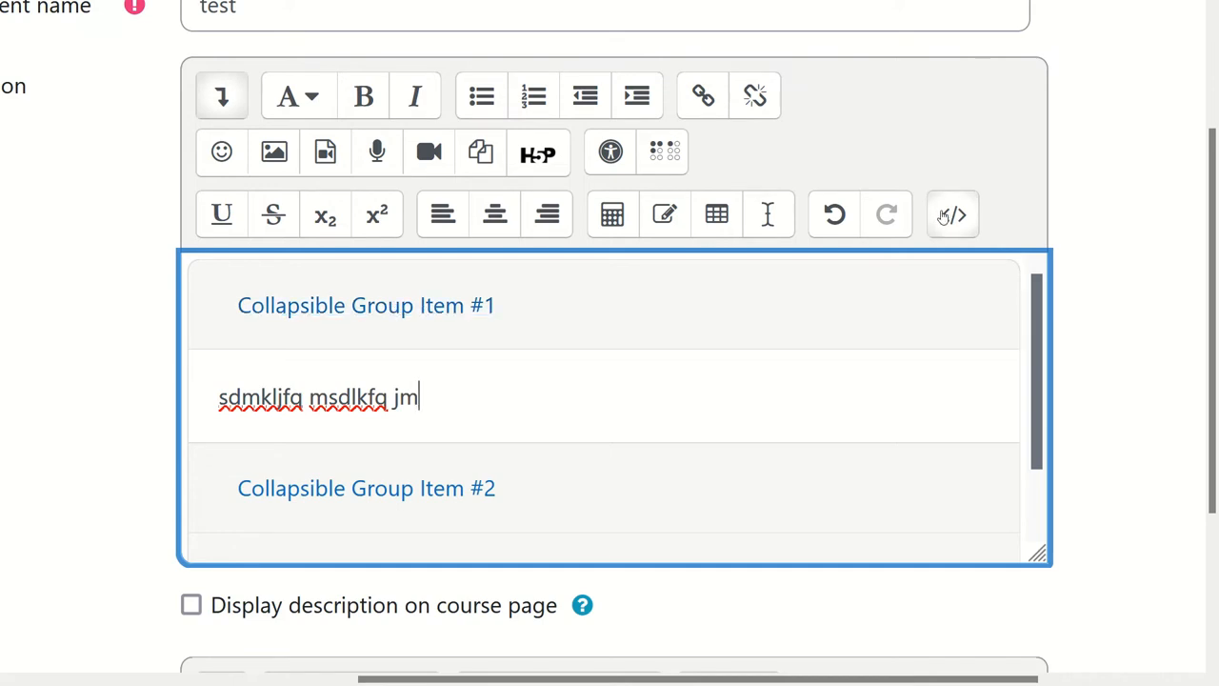
# - Change the first heading from 'Collapsible Group Item #1' to 'First item' in the HTML source and check it rendered
pyautogui.click(952, 213)
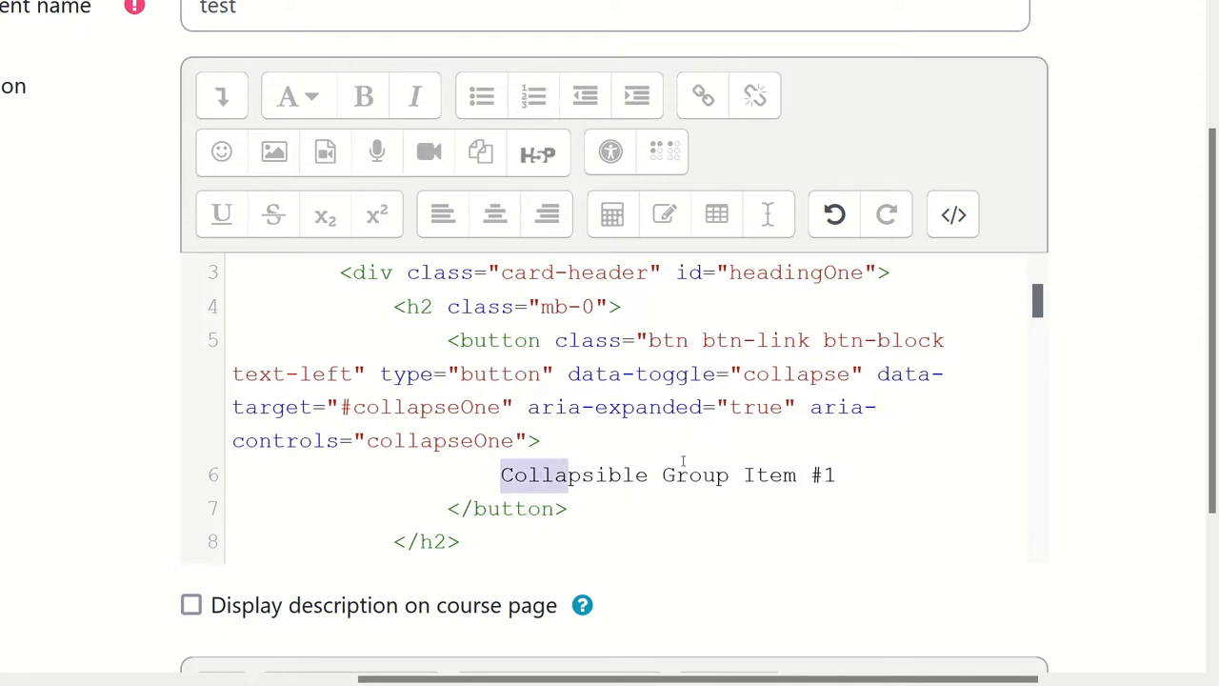
pyautogui.write('Fir')
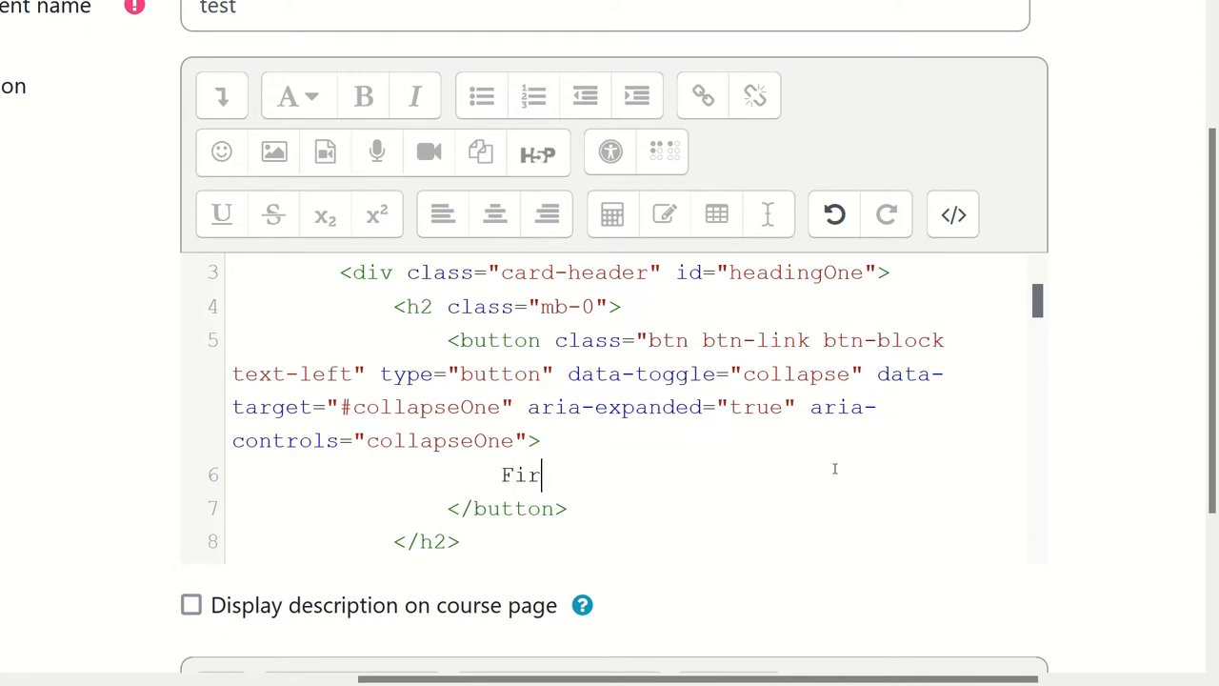
pyautogui.write('st item')
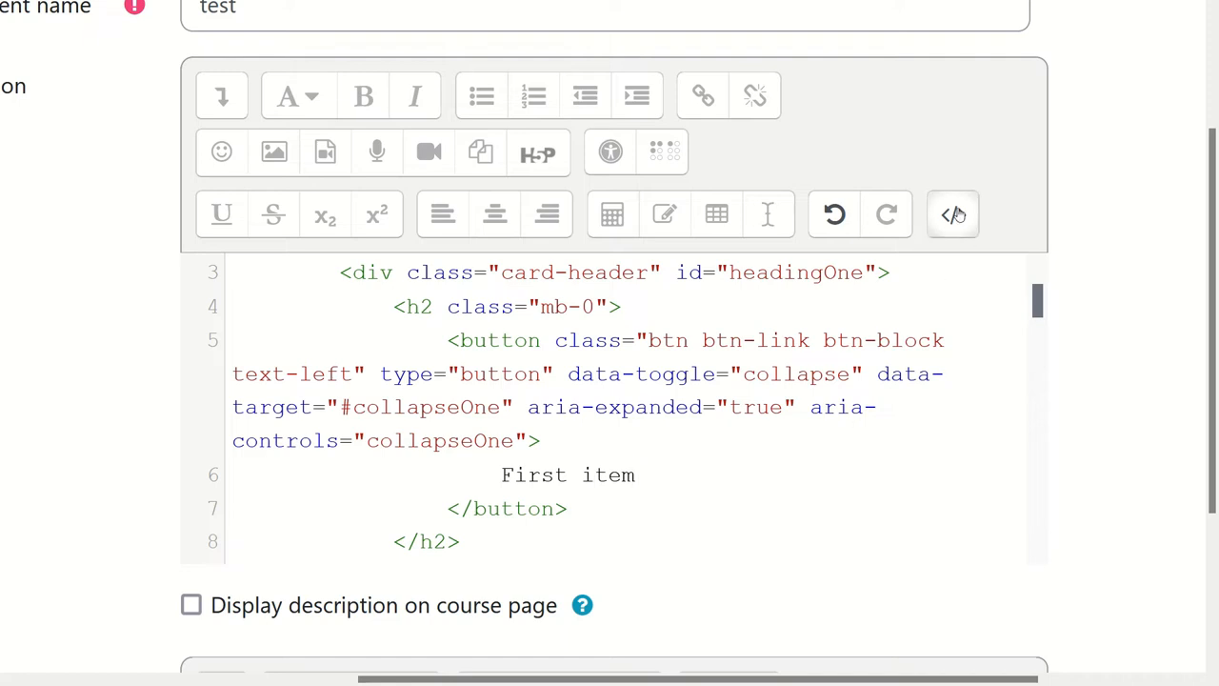
pyautogui.click(953, 214)
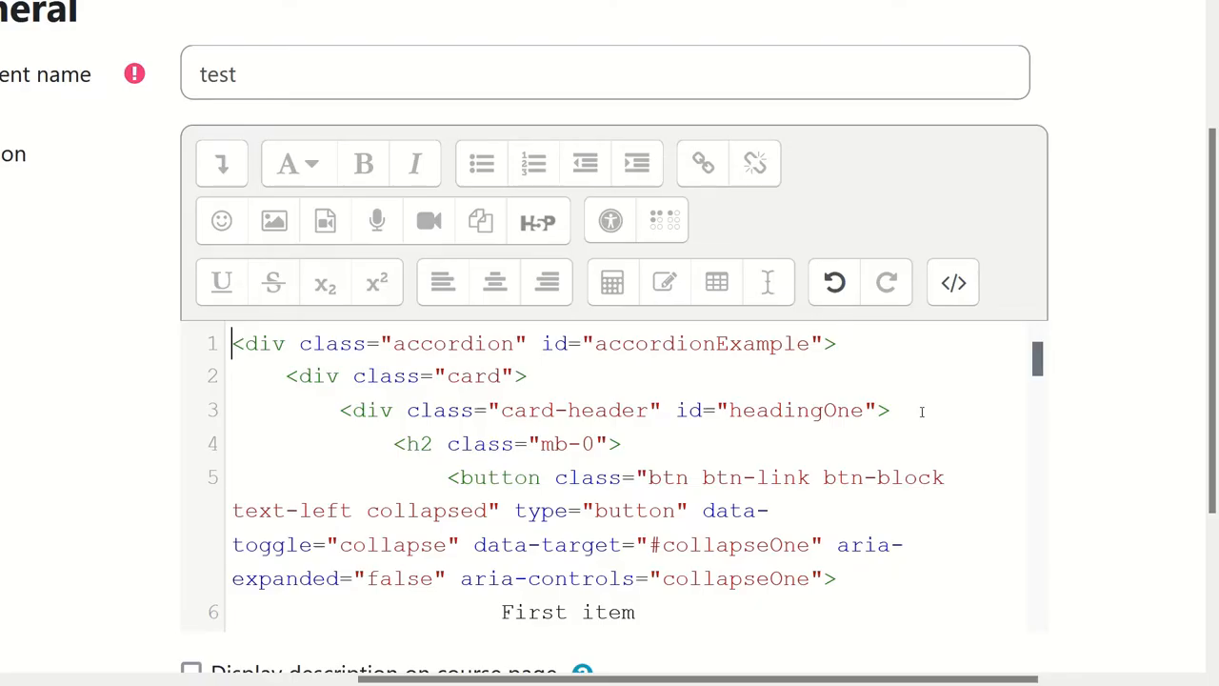
# - Delete the #accordionExample data-parent value from the first and second panels
pyautogui.scroll(-3)
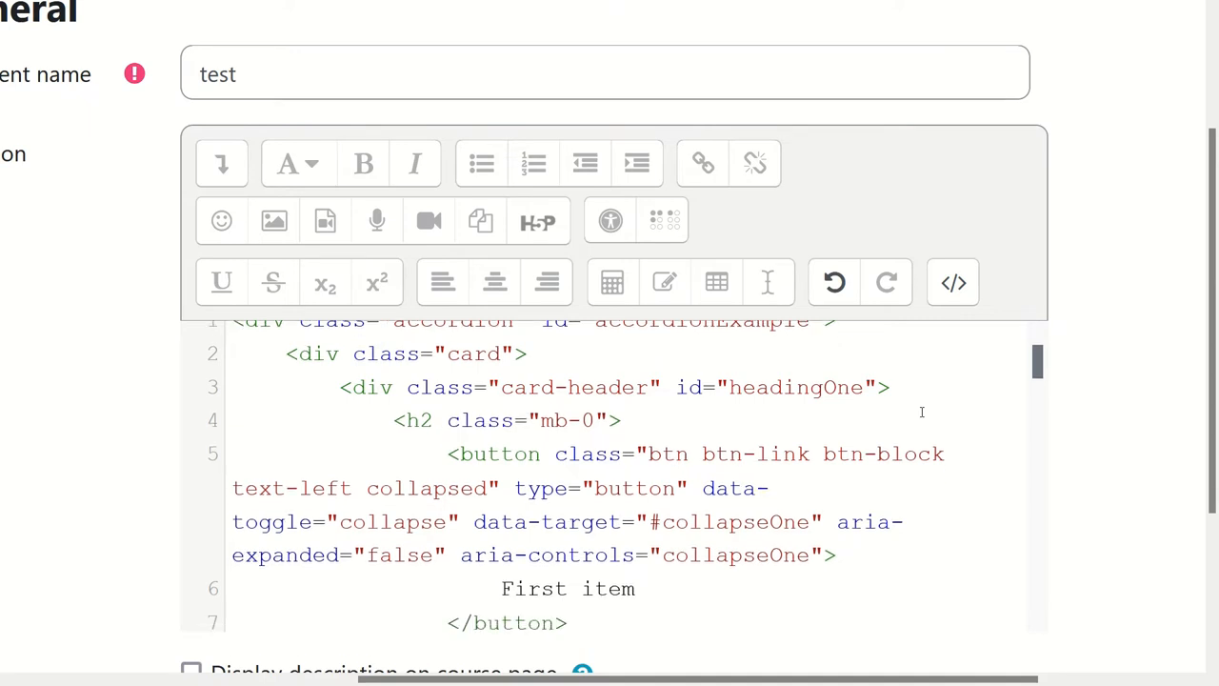
pyautogui.scroll(-3)
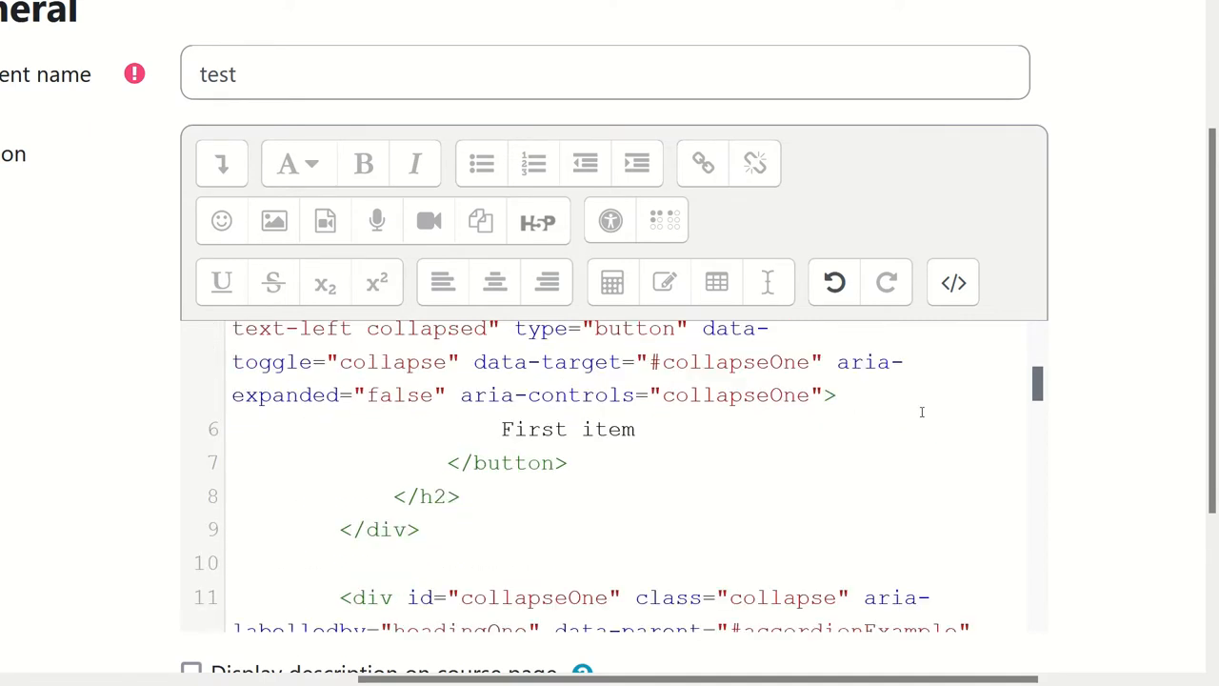
pyautogui.scroll(-3)
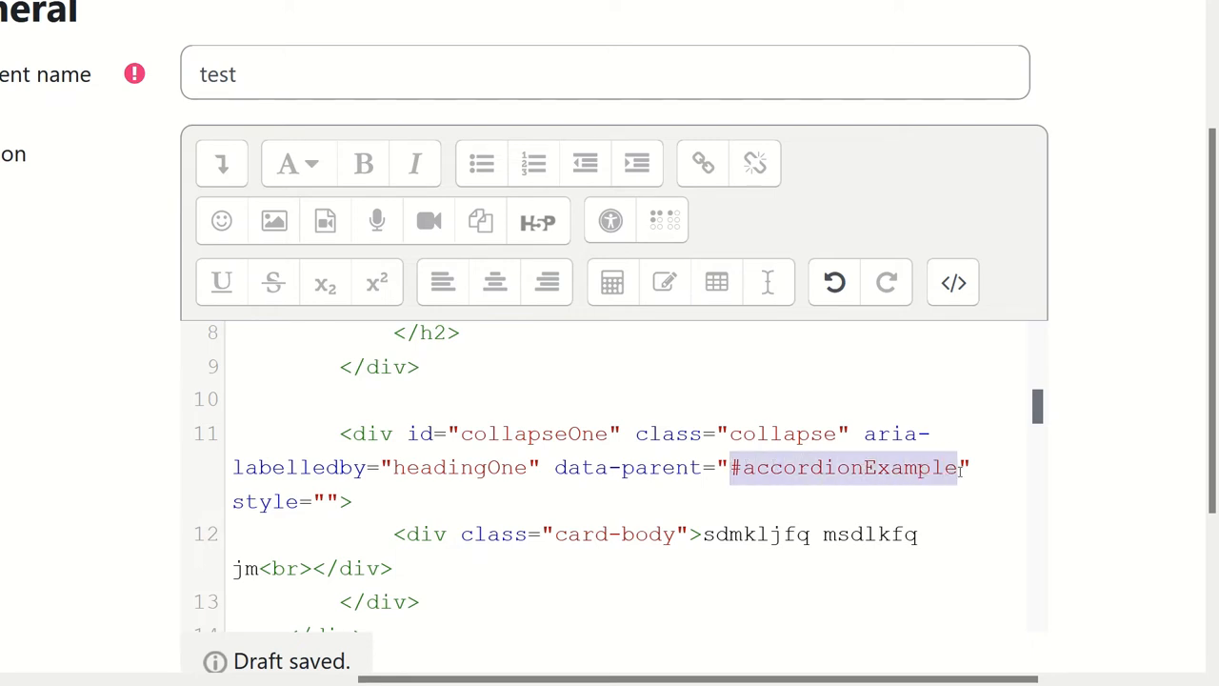
pyautogui.press('Delete')
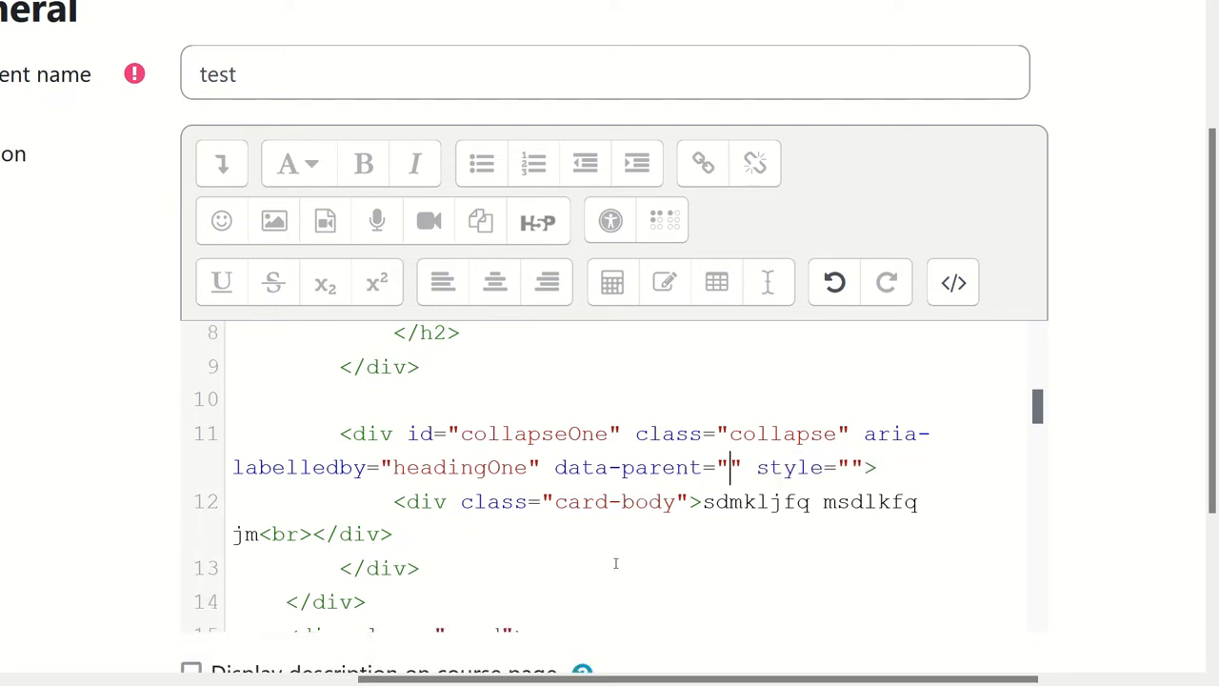
pyautogui.scroll(-3)
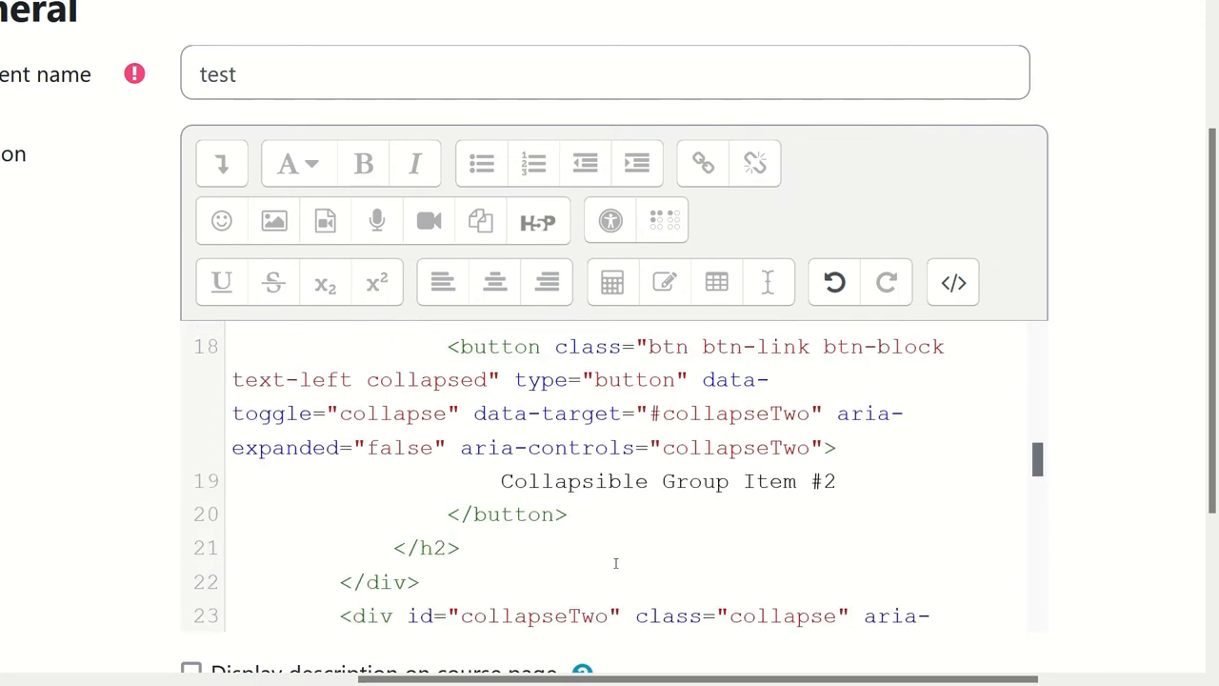
pyautogui.scroll(-3)
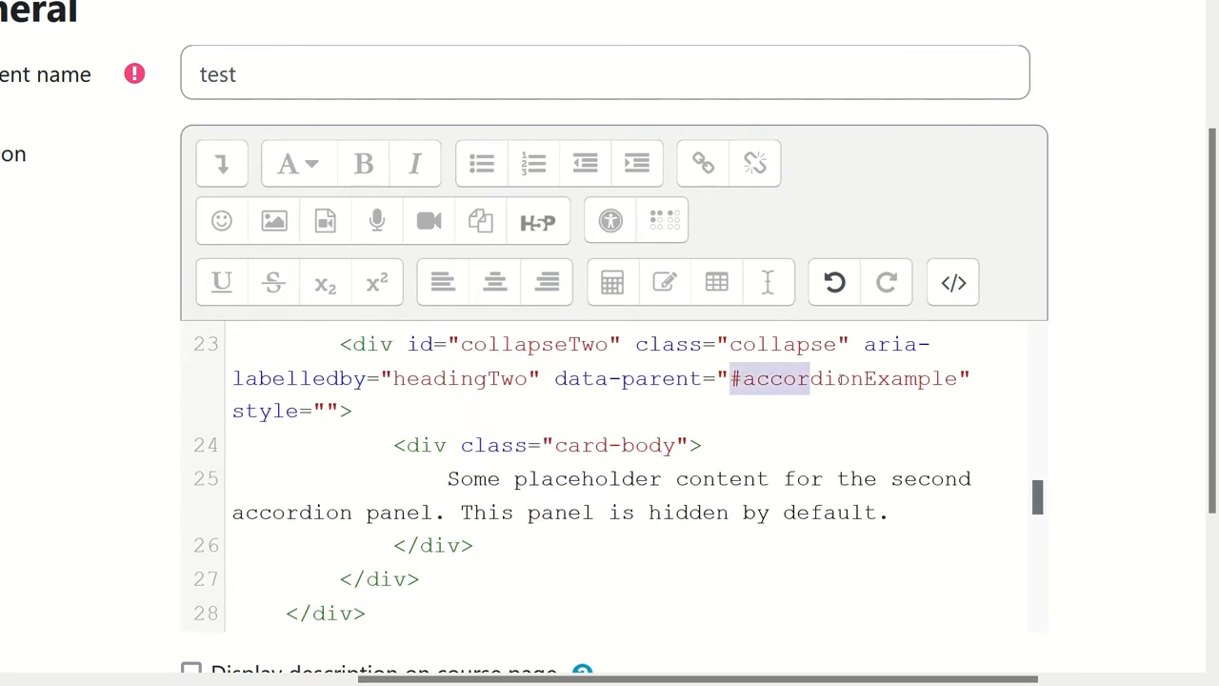
pyautogui.press('Delete')
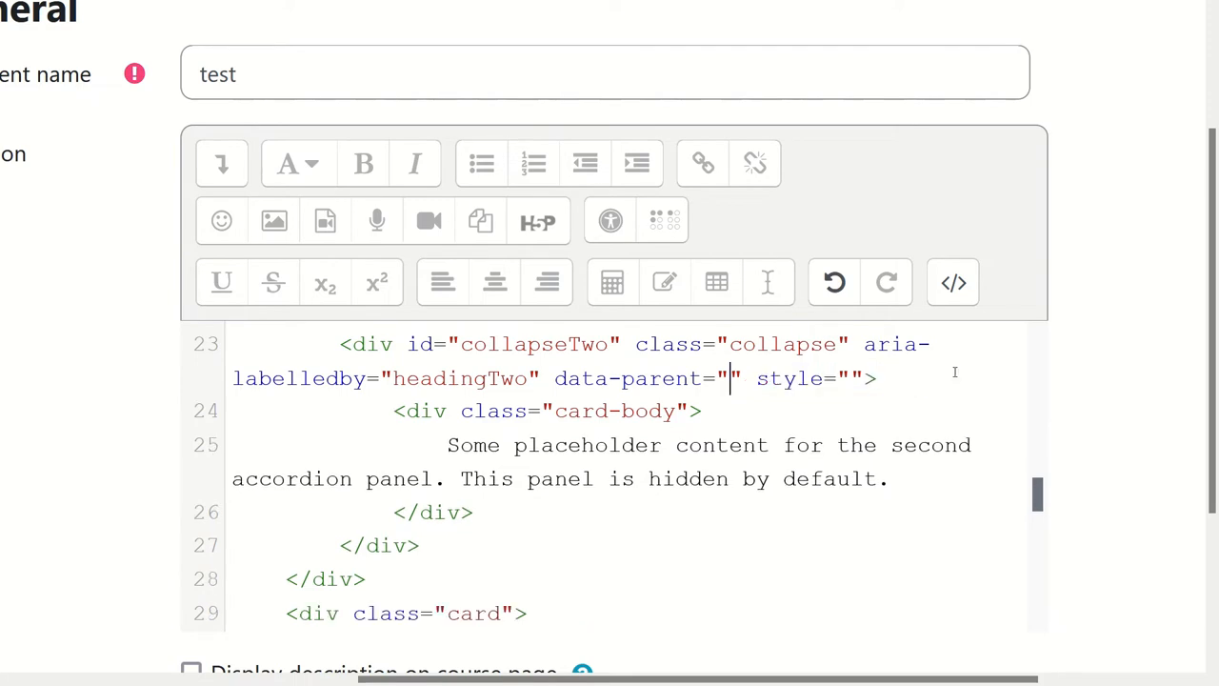
# - Delete the #accordionExample data-parent value from collapseThree as well
pyautogui.scroll(-3)
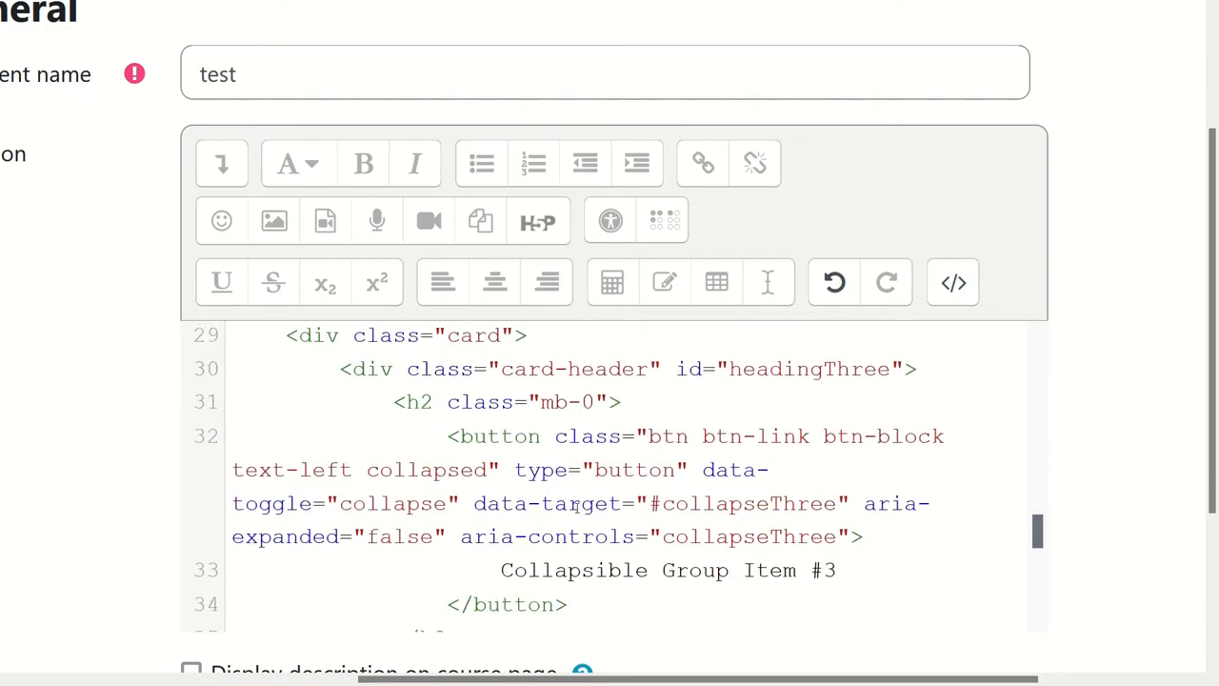
pyautogui.scroll(-3)
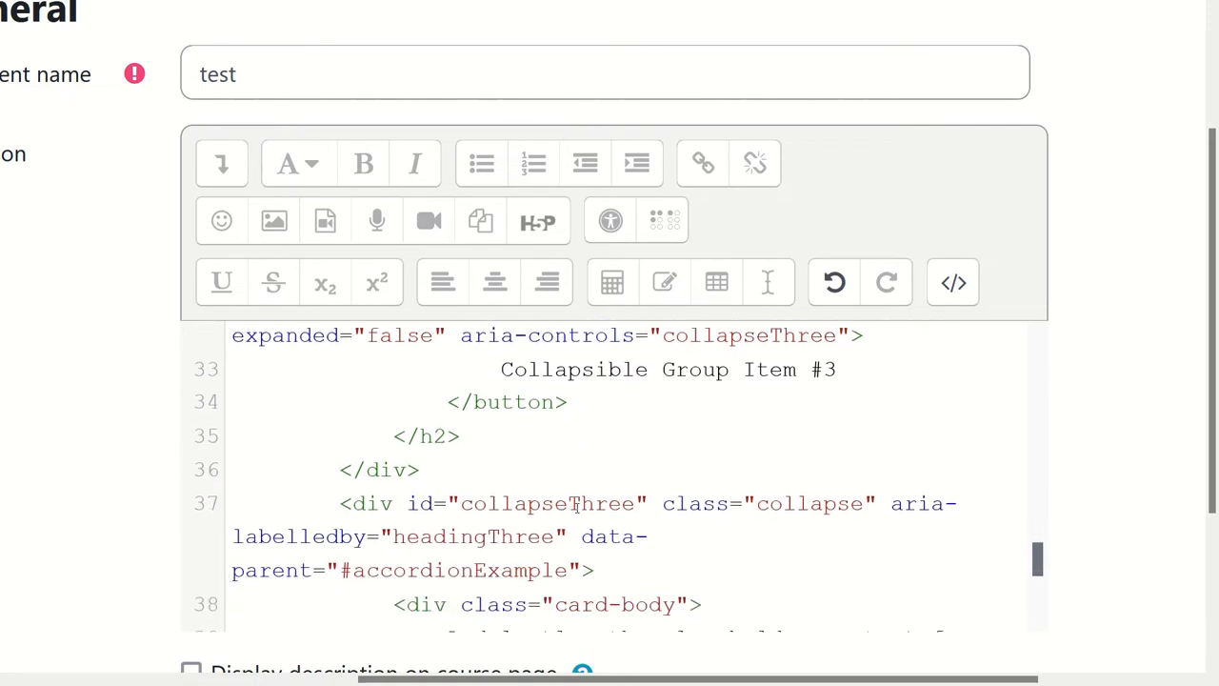
pyautogui.scroll(-3)
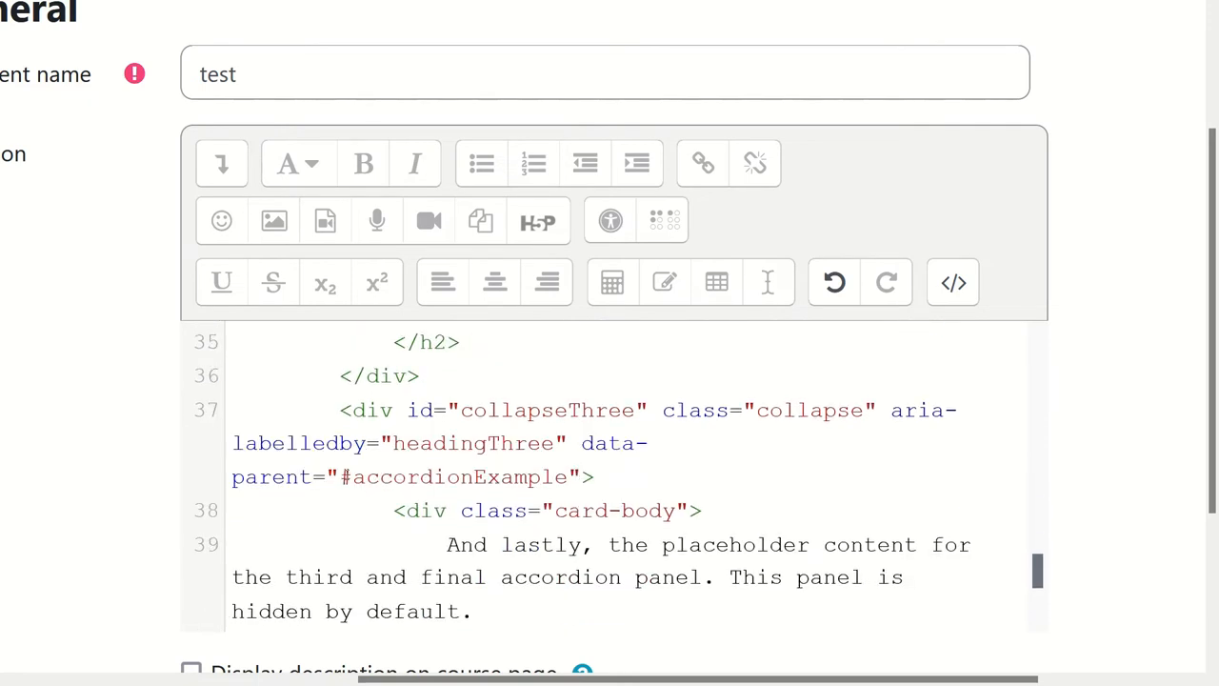
pyautogui.doubleClick(455, 476)
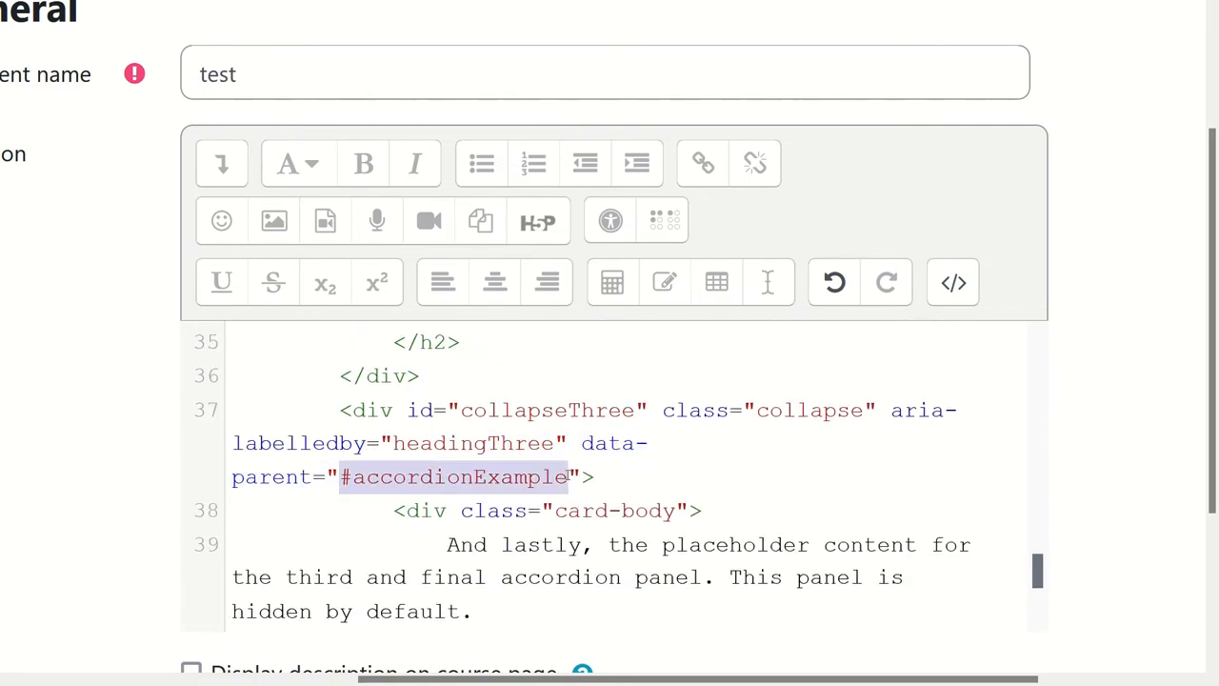
pyautogui.press('Delete')
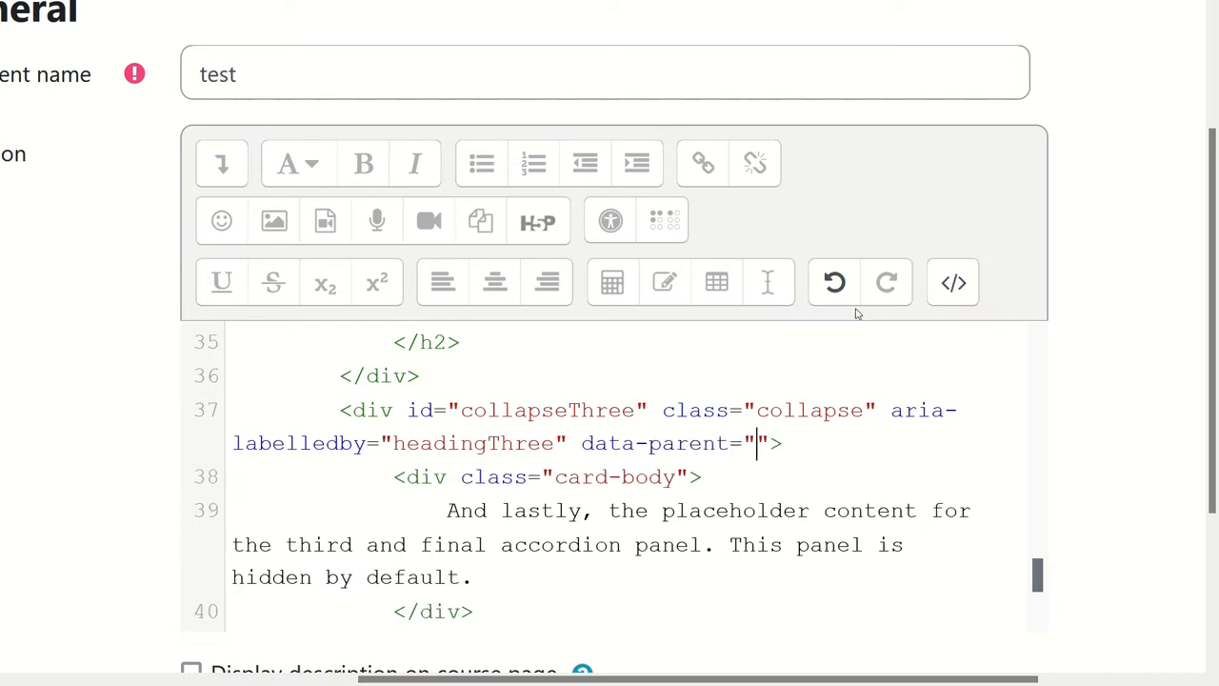
# - Confirm Collapsible Group Item #2 opens in the rendered view, then return to collapseTwo in the source
pyautogui.click(952, 281)
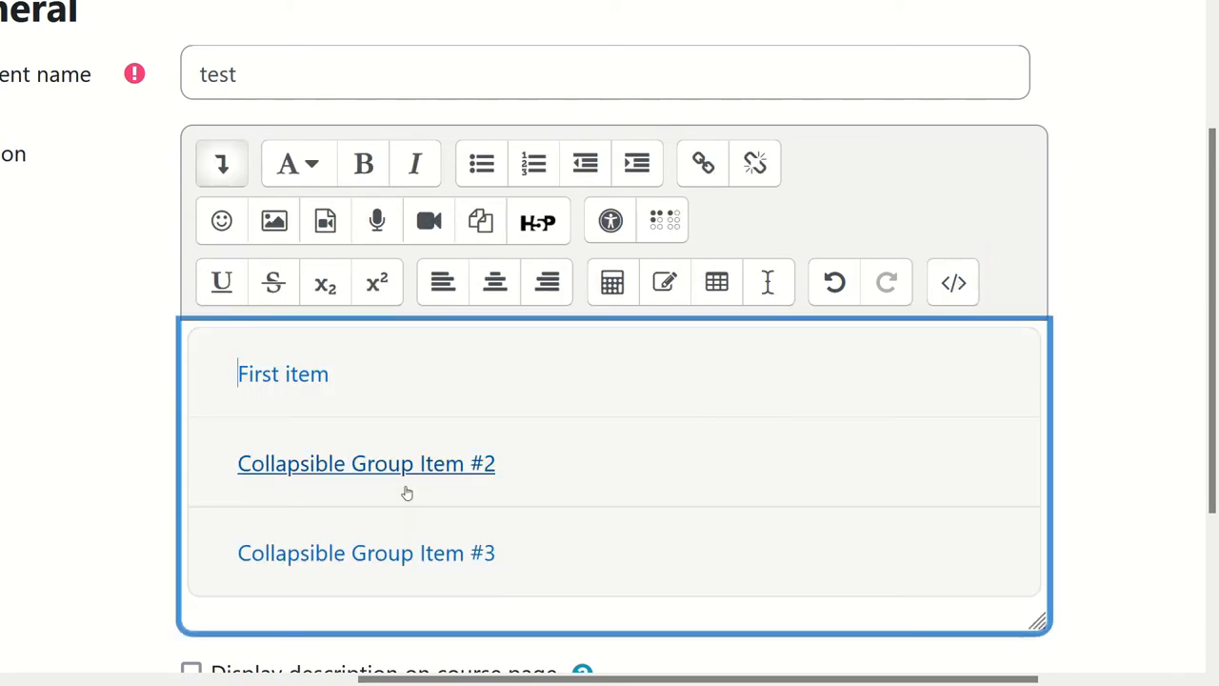
pyautogui.click(365, 462)
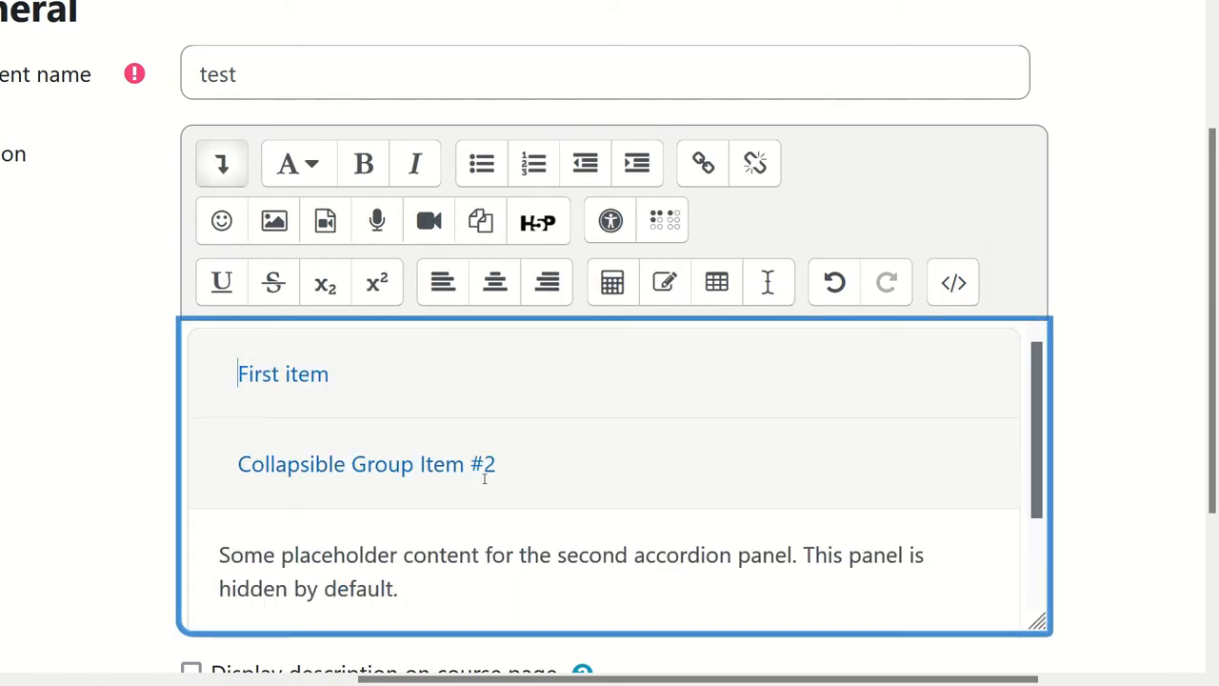
pyautogui.scroll(-3)
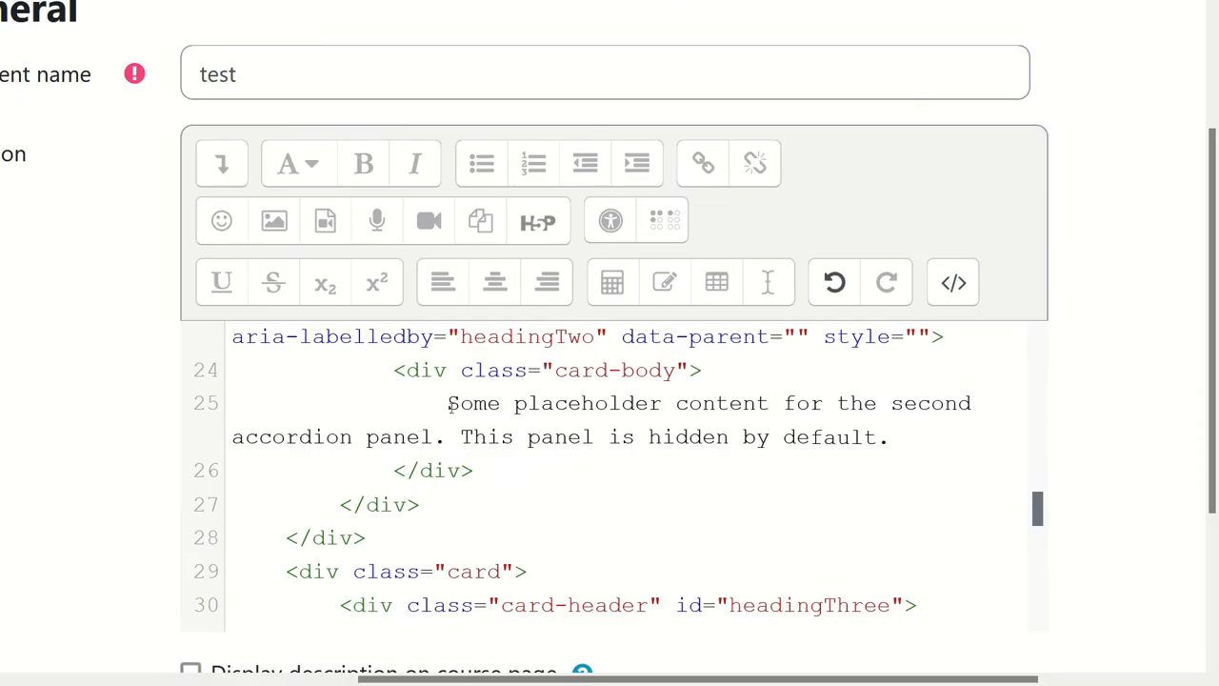
# - Replace collapseTwo's placeholder with a three-item list-group-flush card and view it rendered
pyautogui.moveTo(445, 404); pyautogui.dragTo(883, 404)
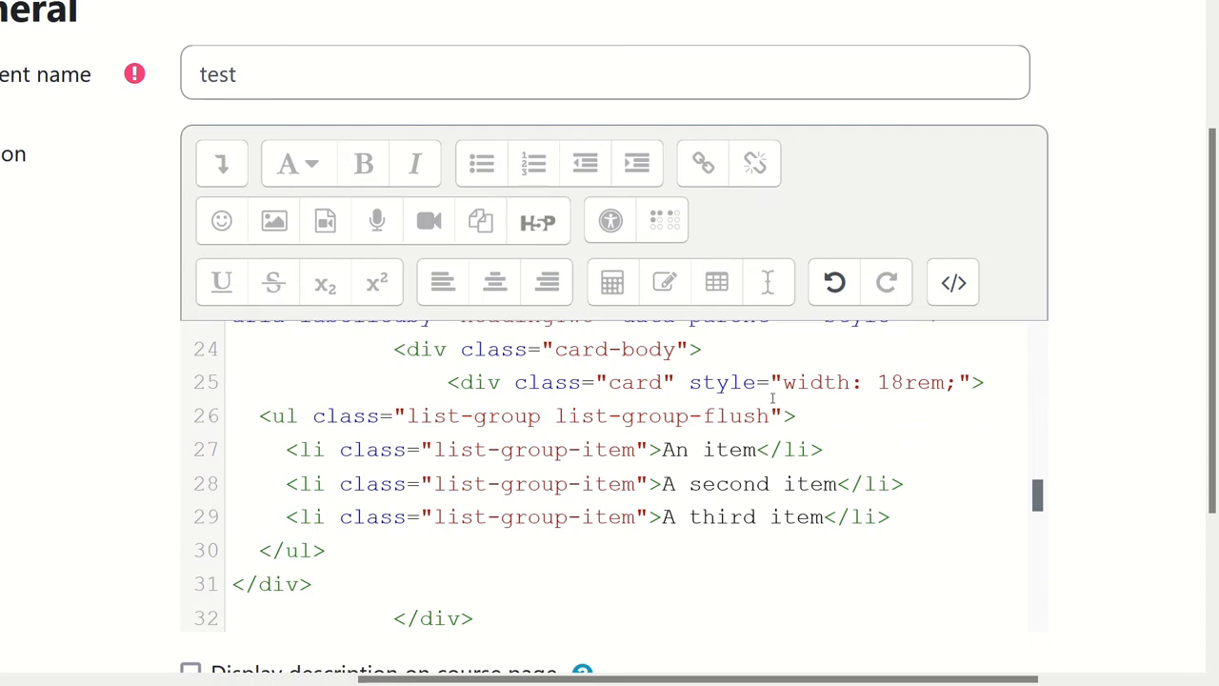
pyautogui.scroll(3)
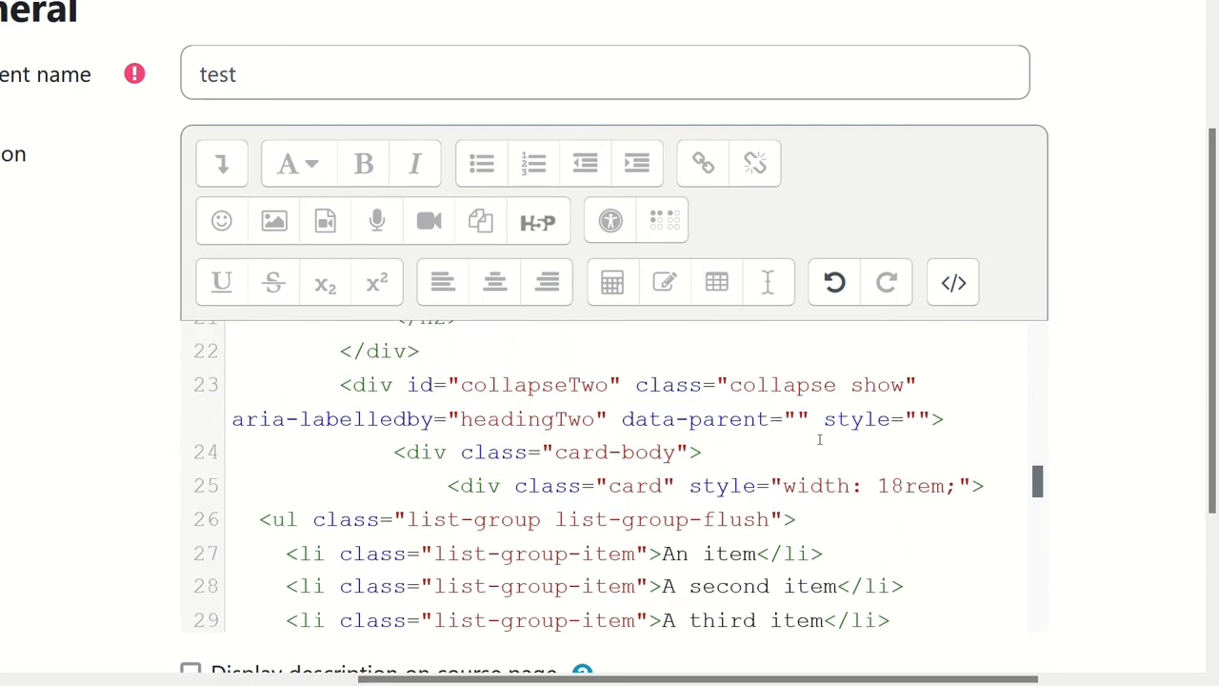
pyautogui.scroll(-3)
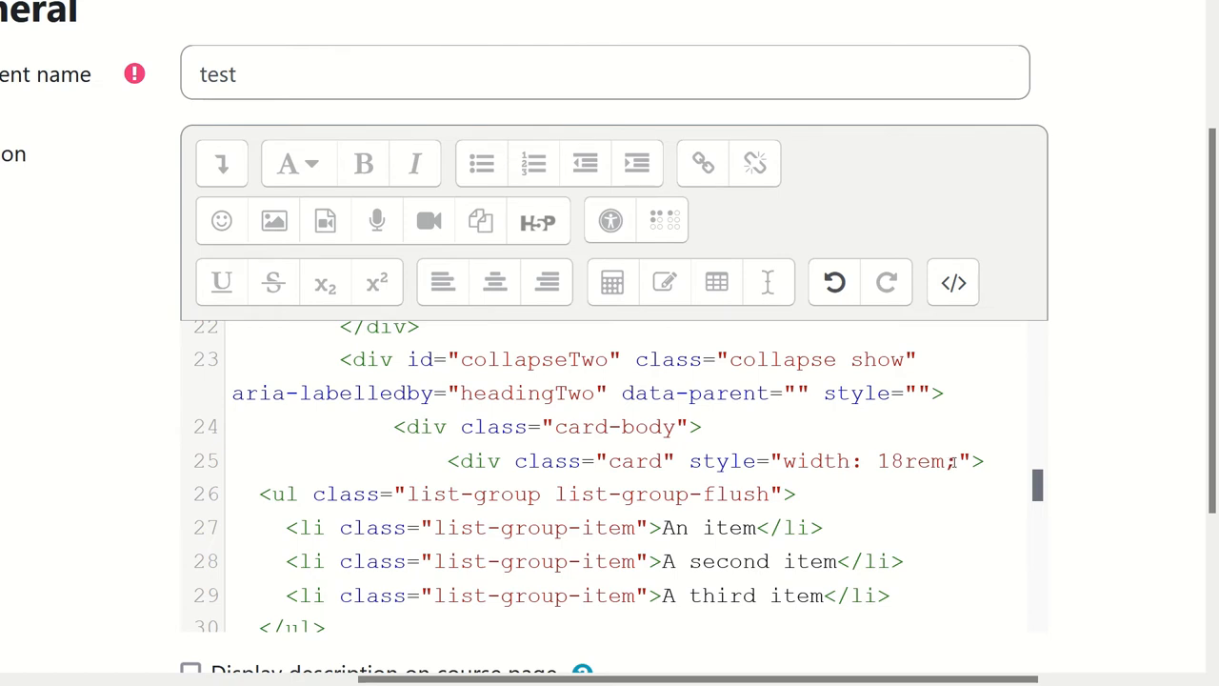
pyautogui.click(952, 282)
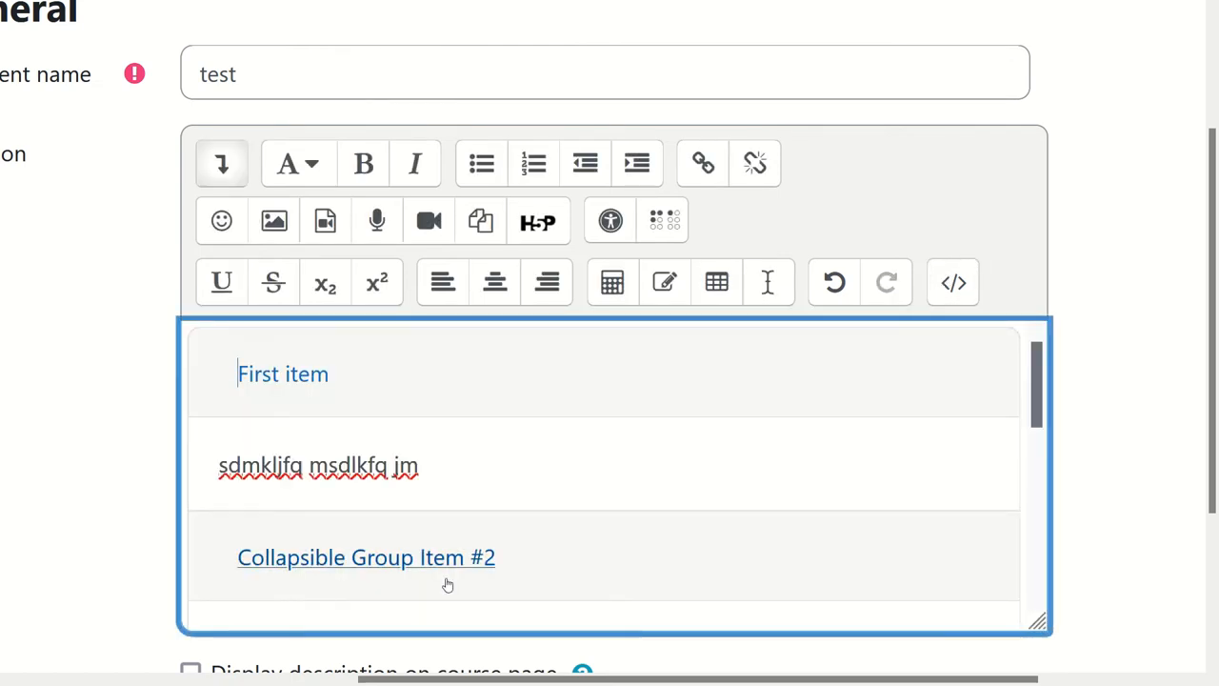
# - Expand Collapsible Group Item #3 alongside the others, then return to the HTML source
pyautogui.scroll(-3)
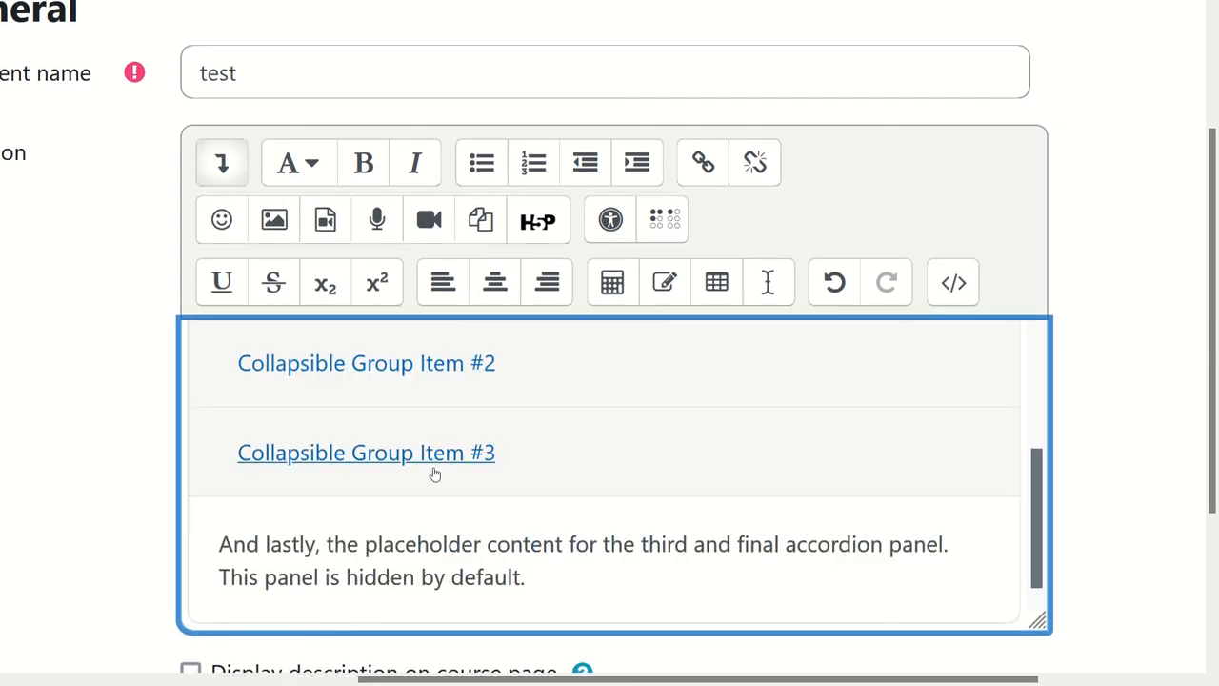
pyautogui.click(365, 362)
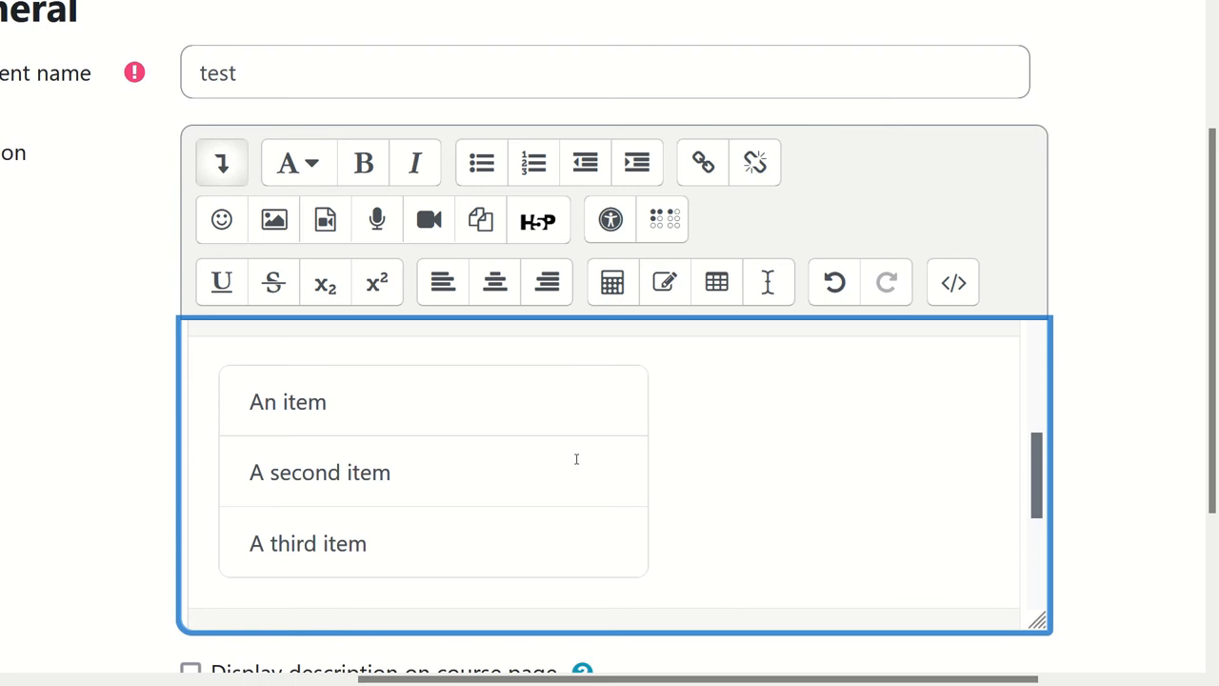
pyautogui.click(953, 282)
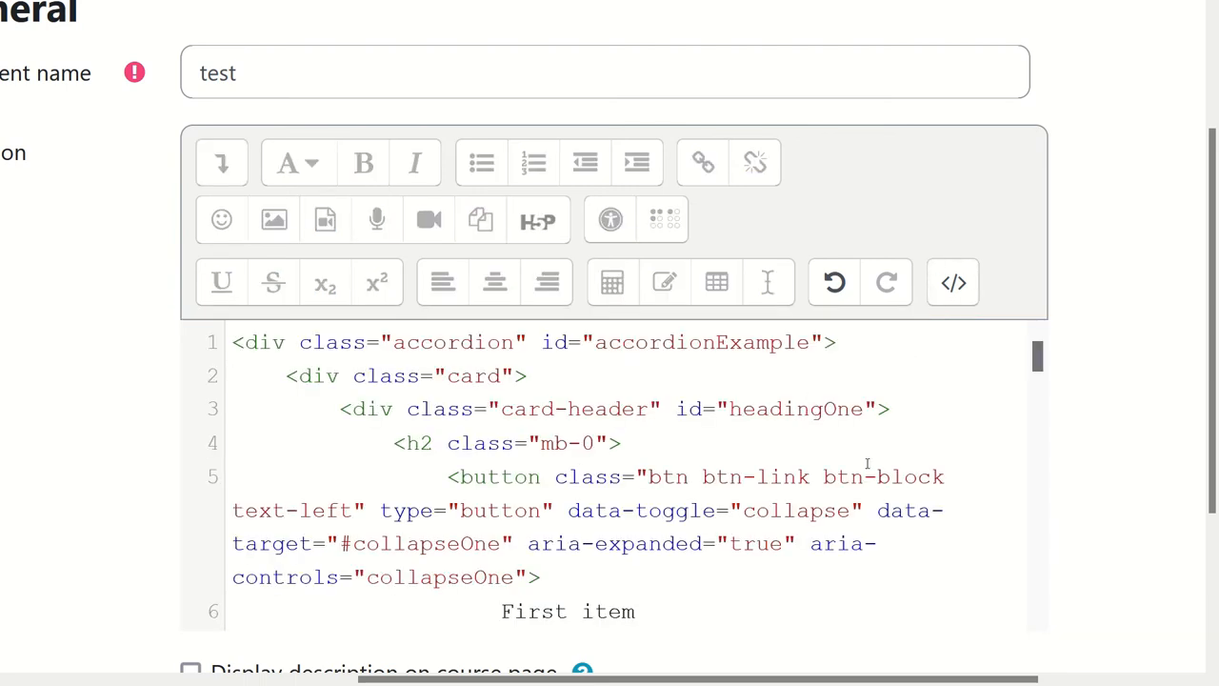
# - Delete width: 18rem; from the card's style on line 25 so the list spans the panel
pyautogui.scroll(-3)
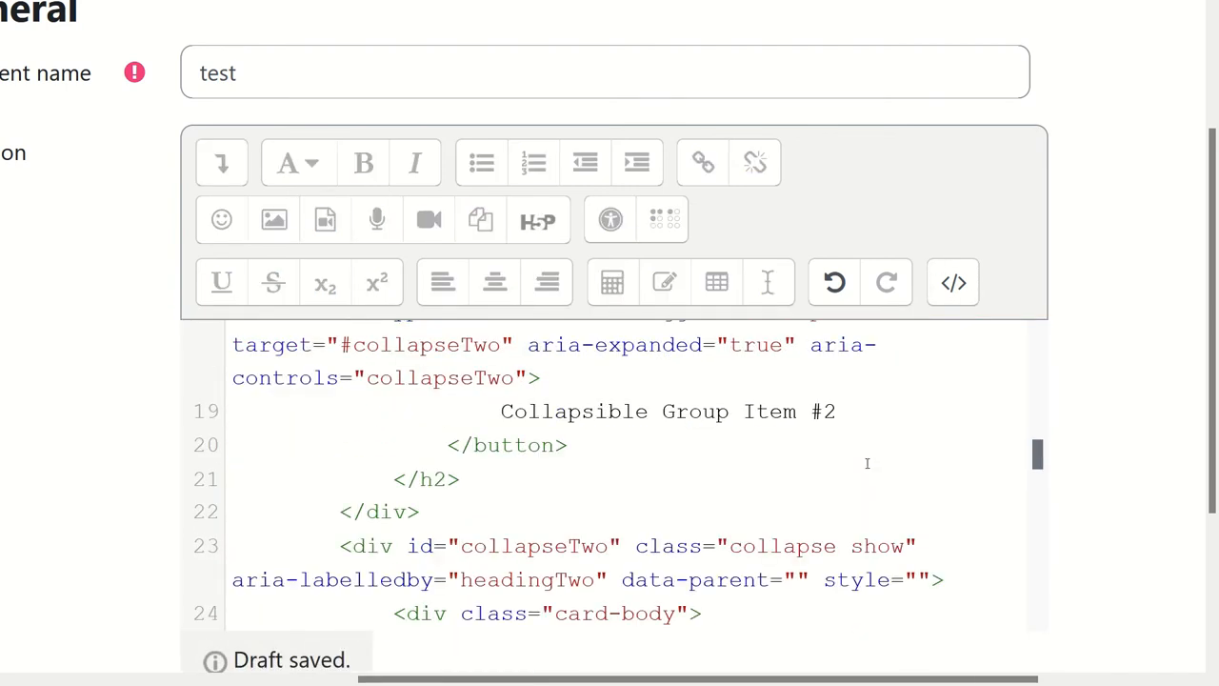
pyautogui.scroll(-3)
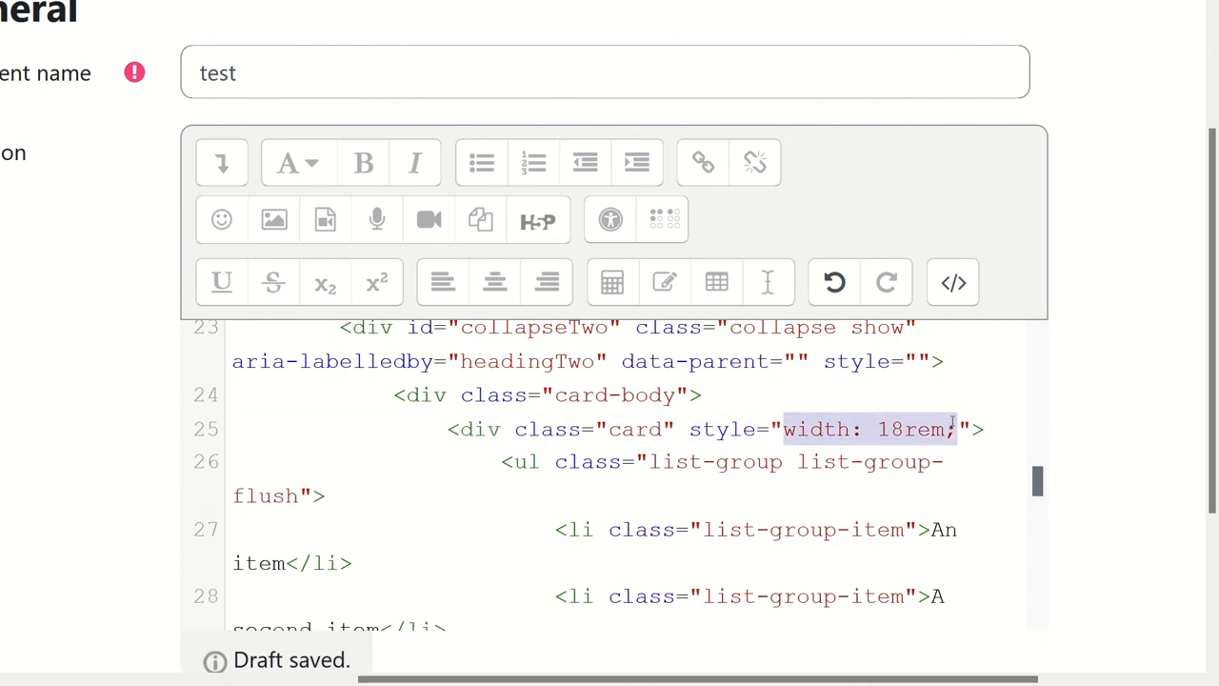
pyautogui.press('Delete')
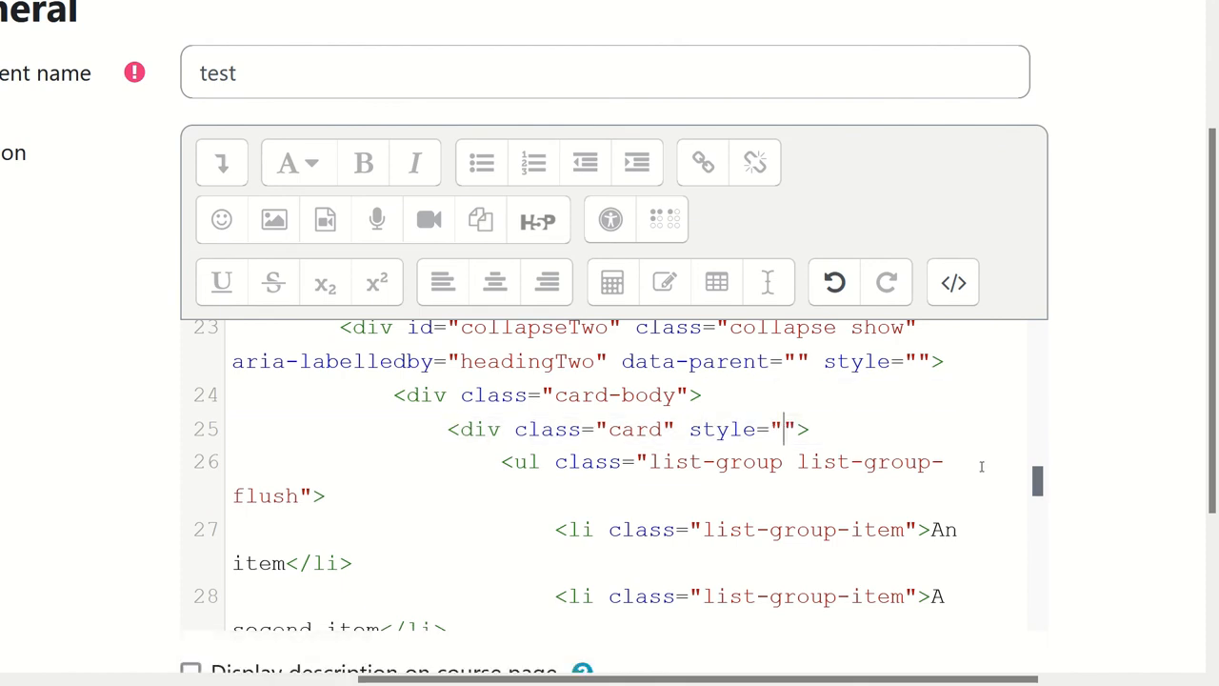
pyautogui.click(952, 282)
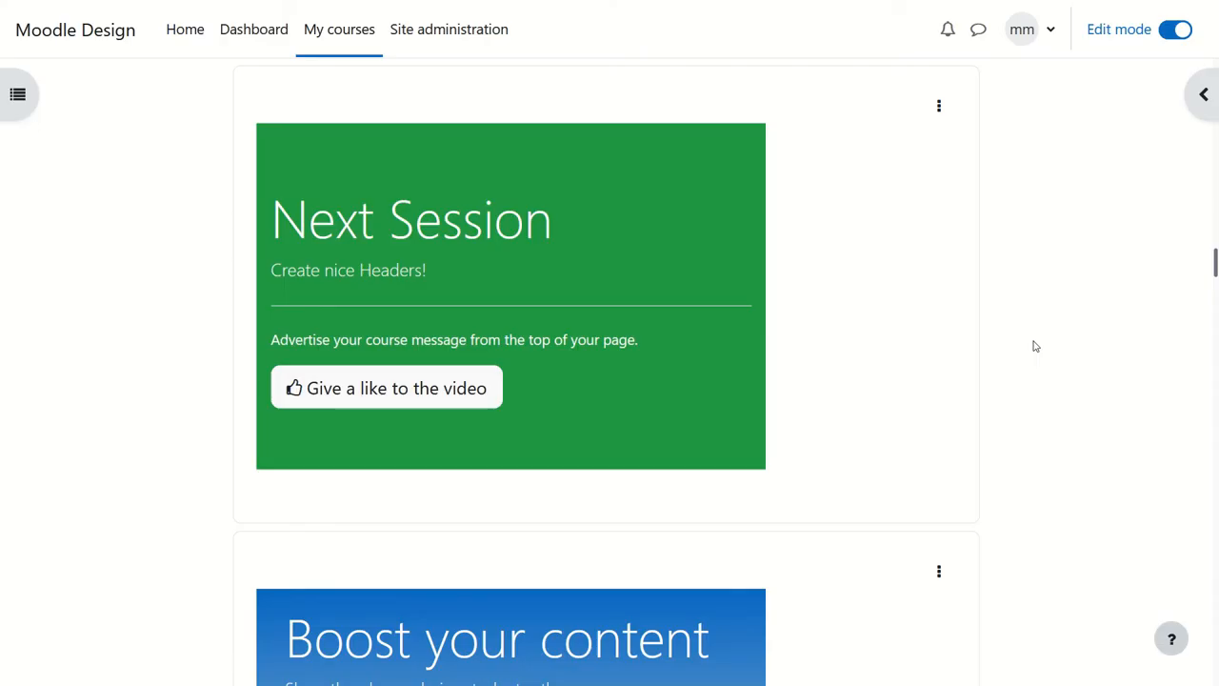
pyautogui.moveTo(594, 370)
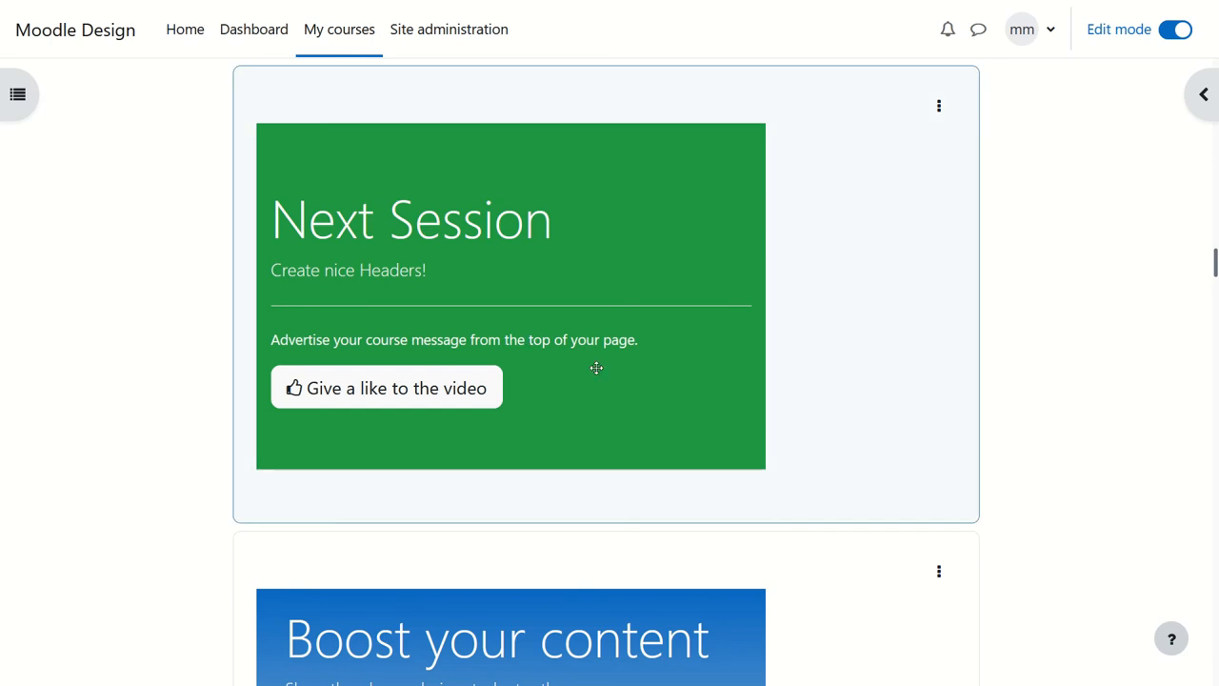
pyautogui.moveTo(613, 270)
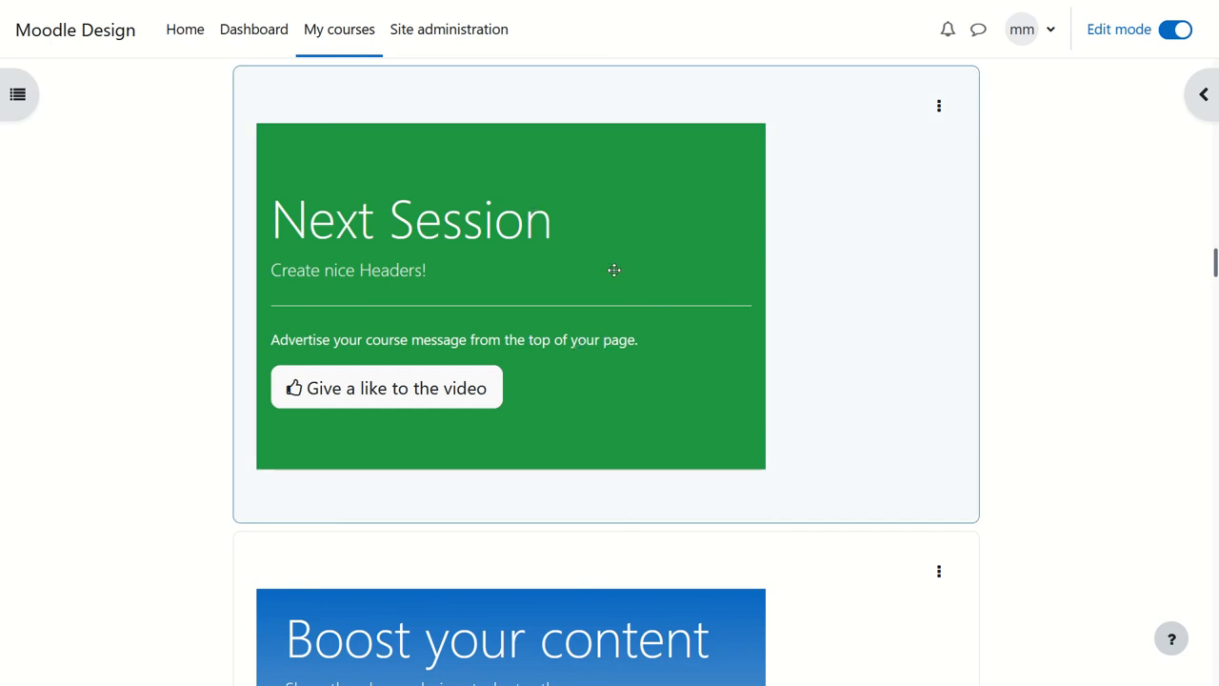
pyautogui.moveTo(1011, 323)
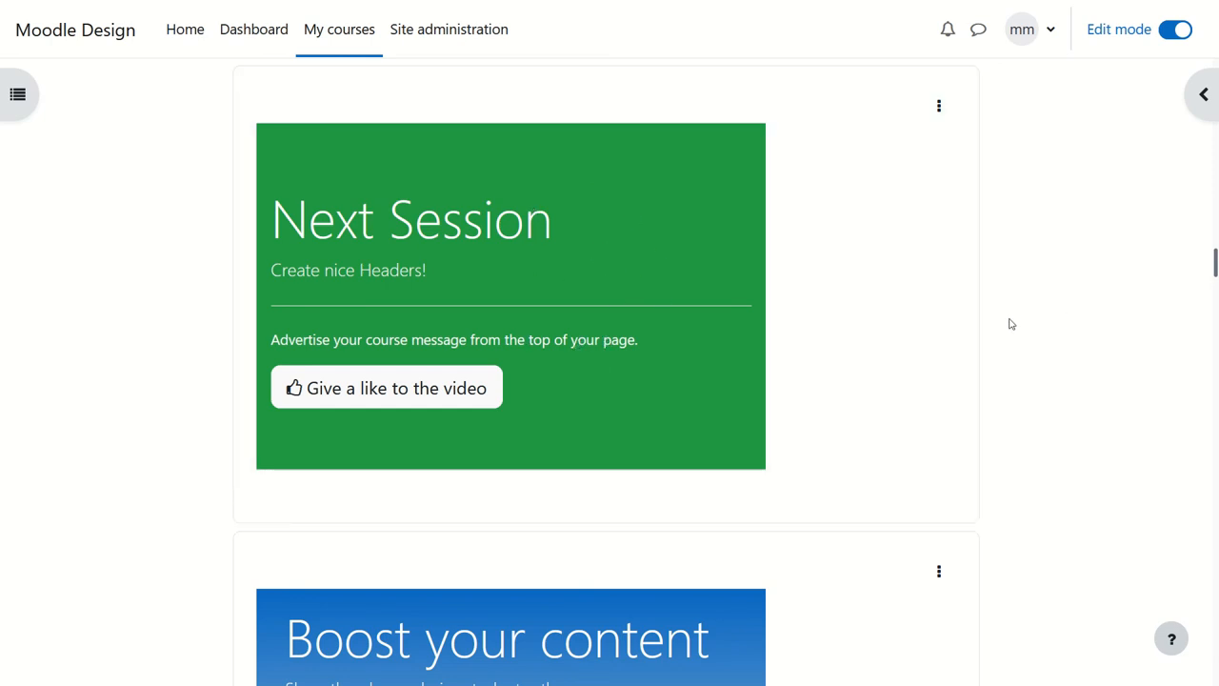
pyautogui.scroll(-3)
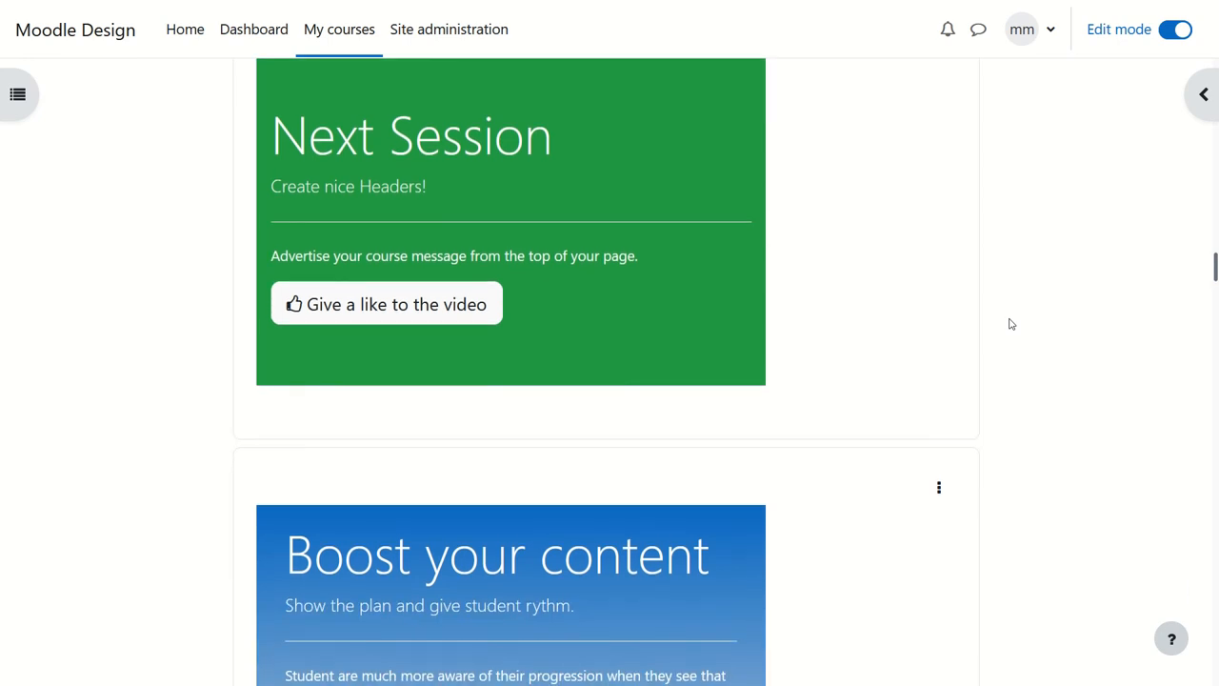
pyautogui.scroll(-3)
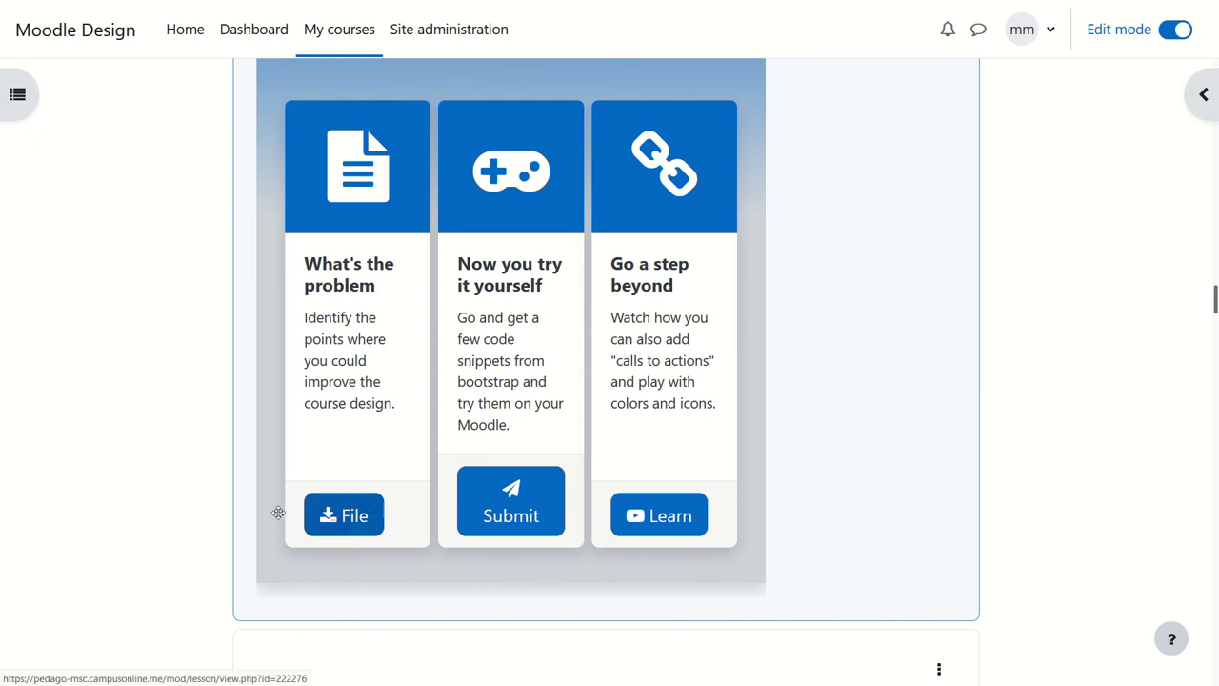
pyautogui.moveTo(1040, 389)
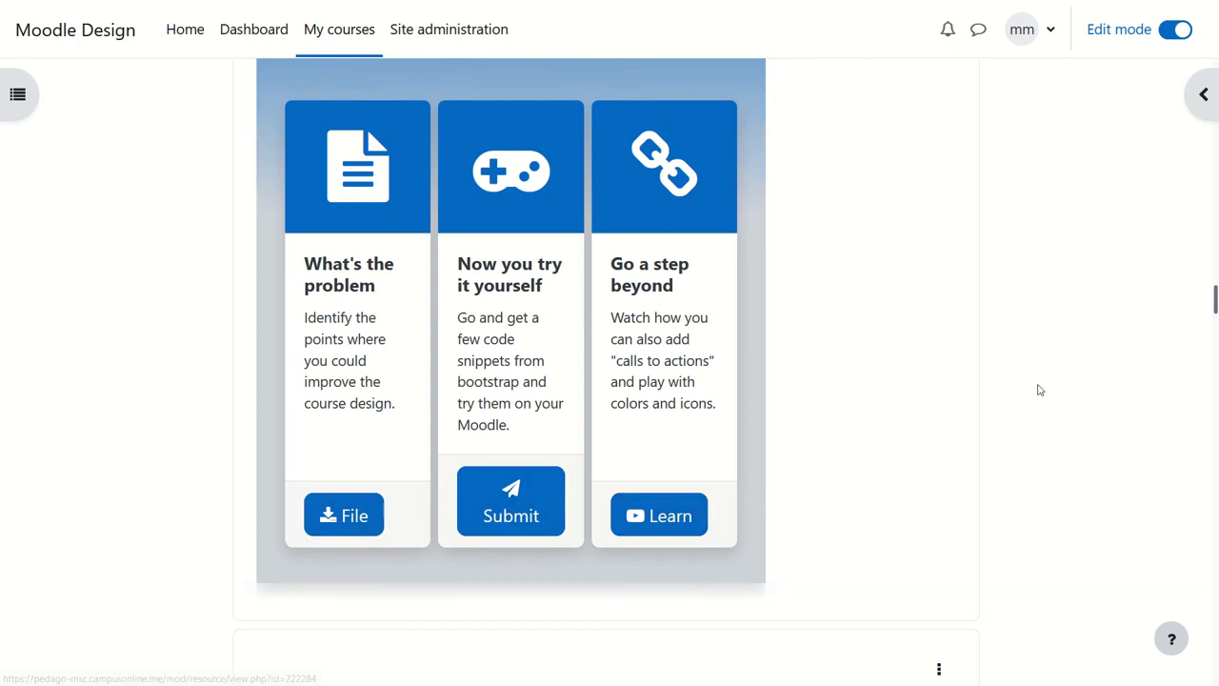
pyautogui.moveTo(1100, 279)
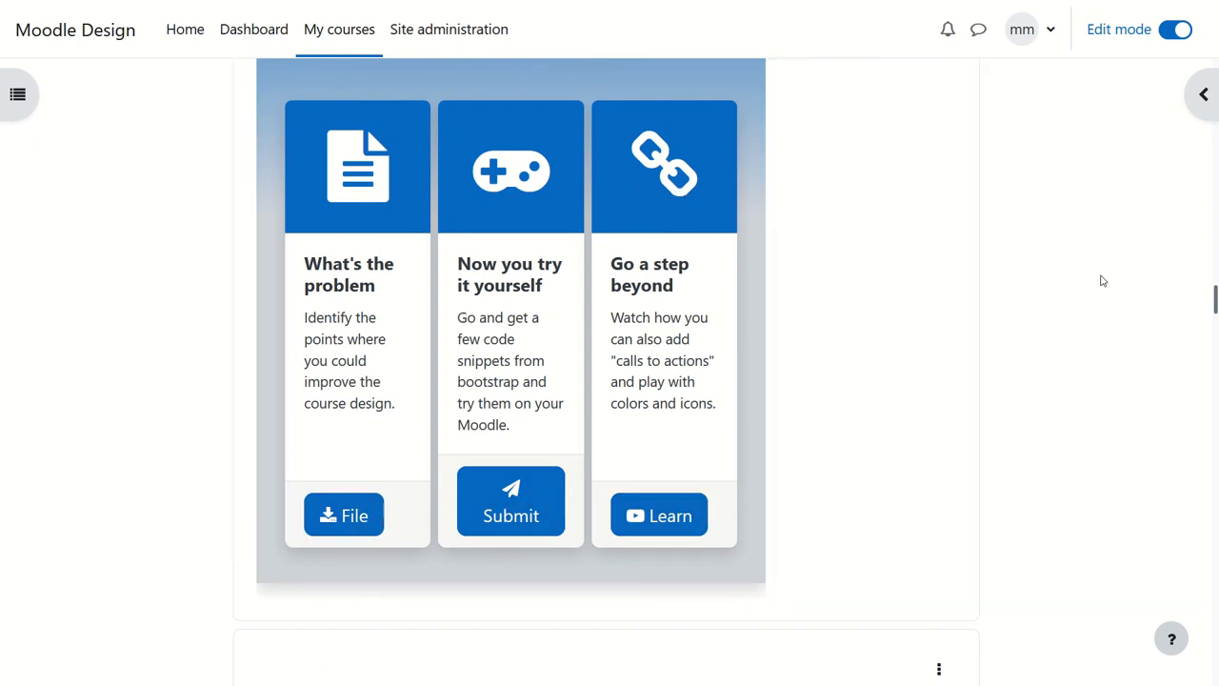
pyautogui.moveTo(1017, 356)
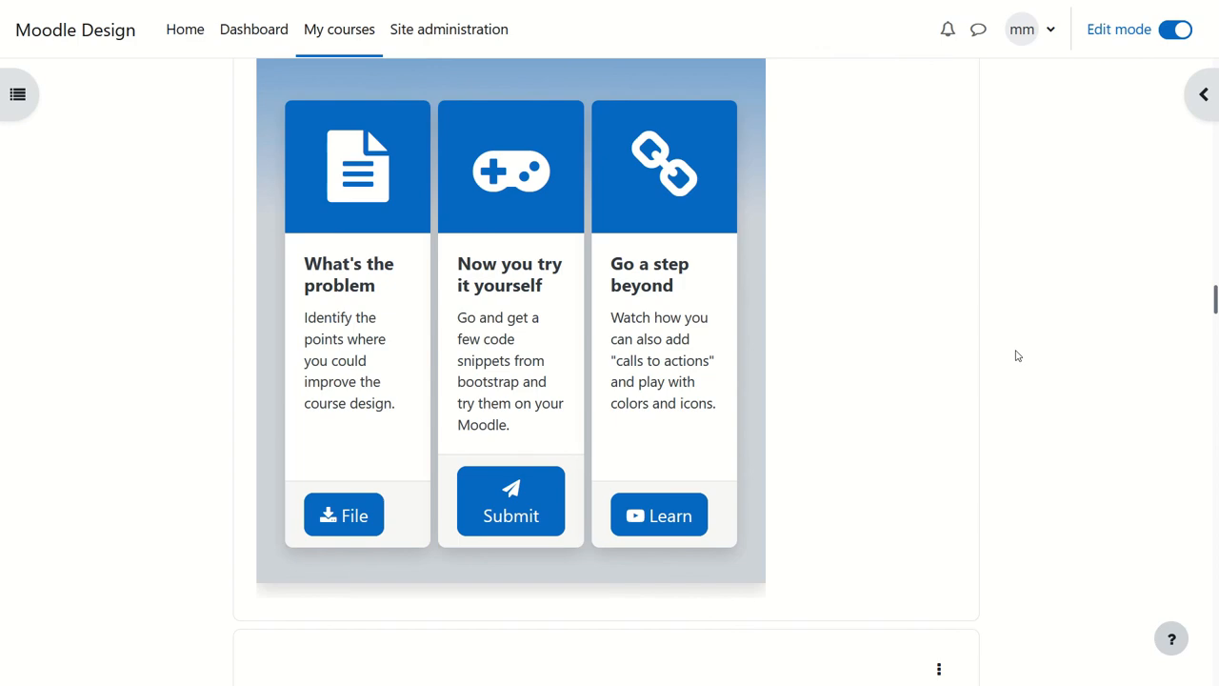